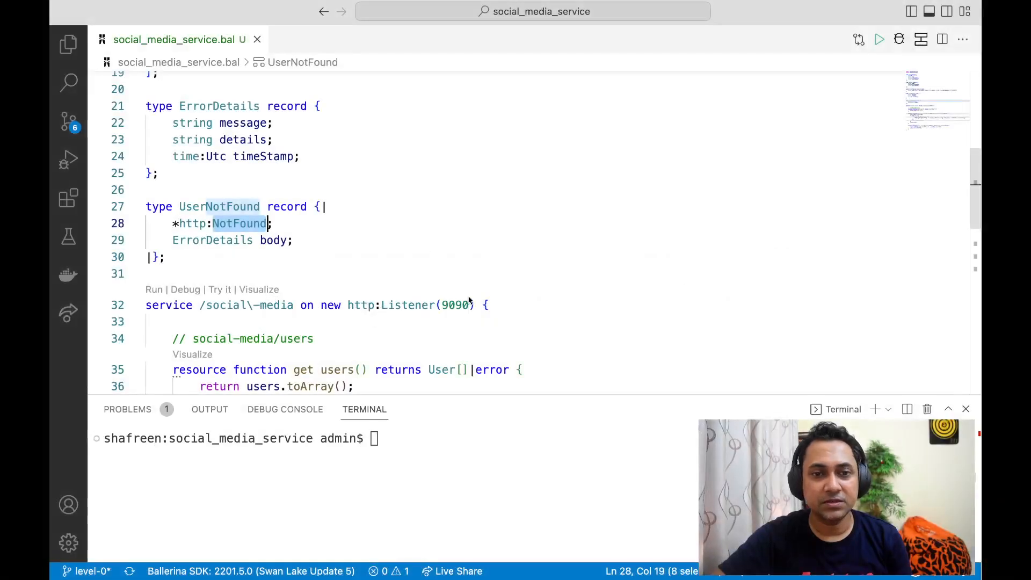
{"action": "mouse_move", "coordinate": [392, 242]}
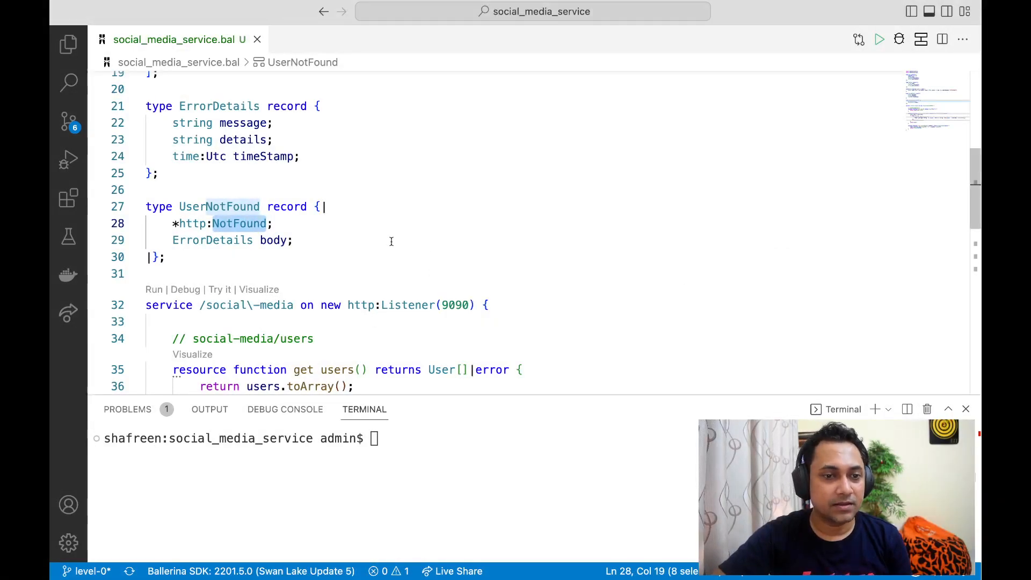
{"action": "mouse_move", "coordinate": [228, 264]}
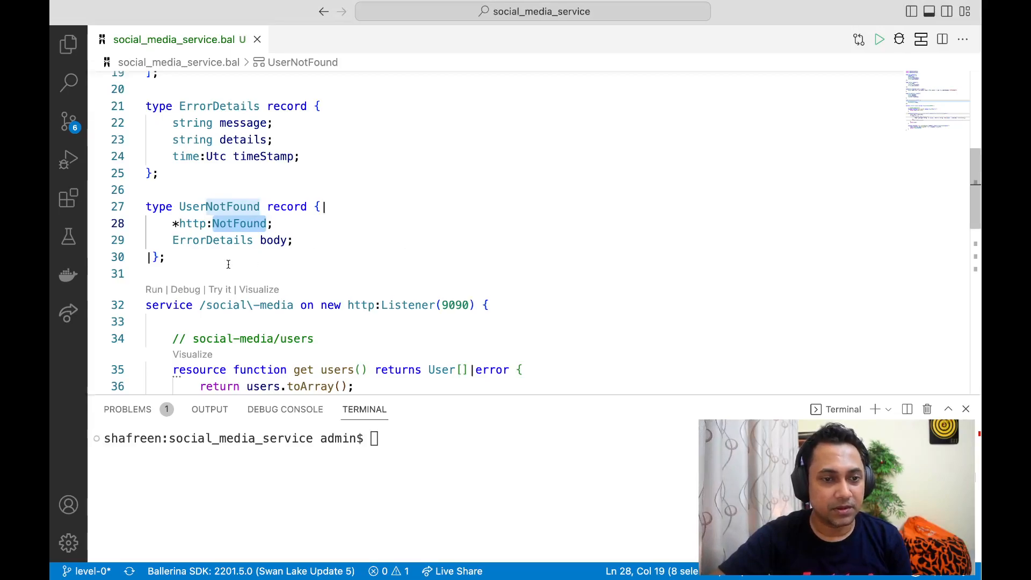
- Change the users/[int id] resource to return User|http:NotFound|error by typing http:NotFound over UserNotFound
{"action": "left_click", "coordinate": [230, 258]}
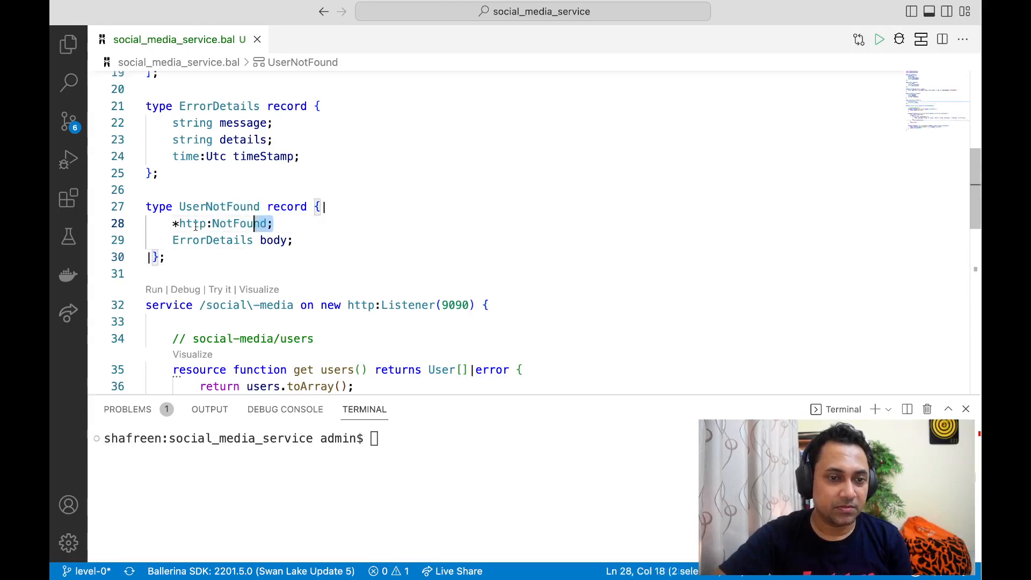
{"action": "left_click", "coordinate": [185, 257]}
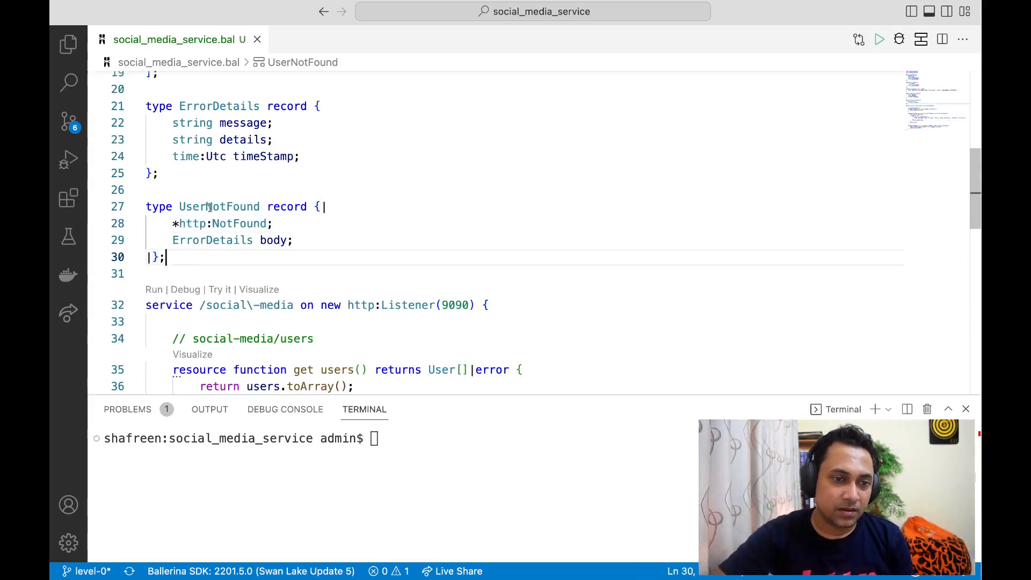
{"action": "double_click", "coordinate": [217, 207]}
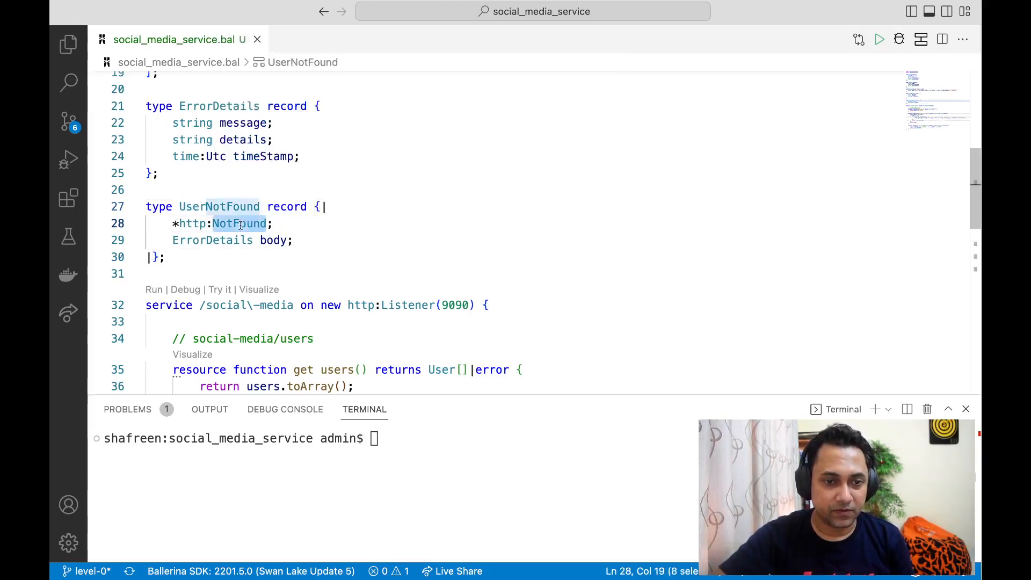
{"action": "left_click", "coordinate": [166, 257]}
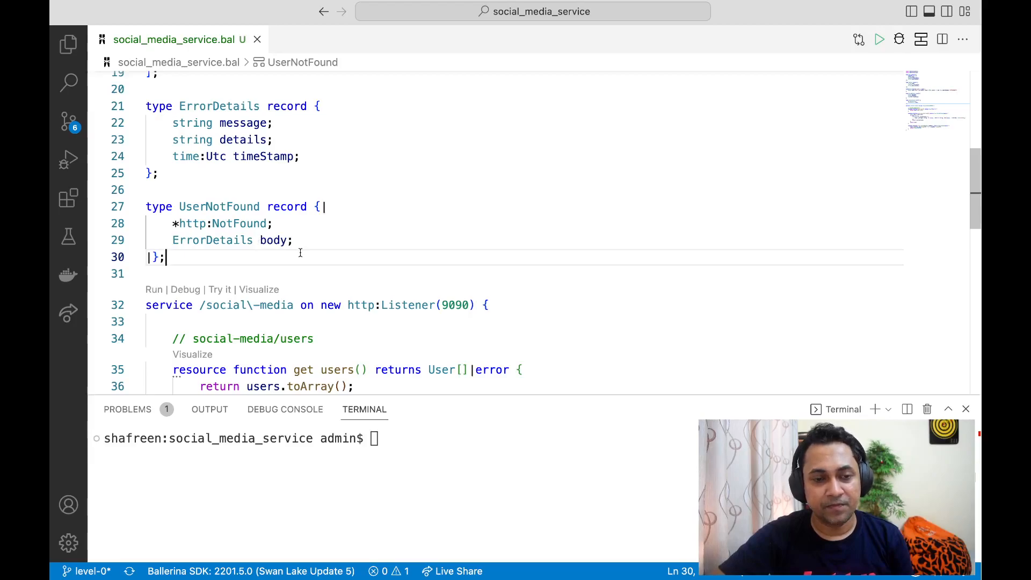
{"action": "scroll", "scroll_direction": "down", "scroll_amount": 3}
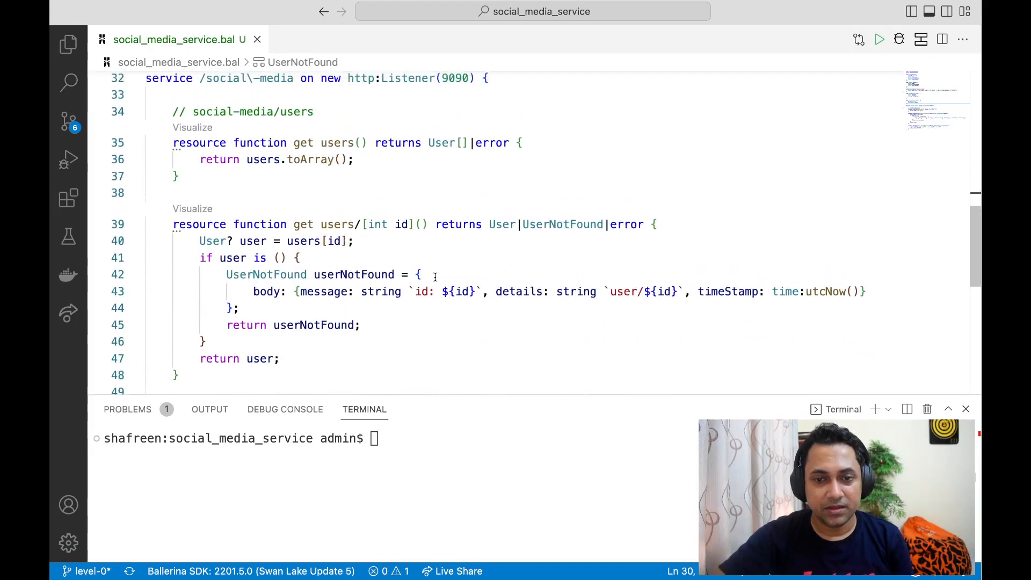
{"action": "type", "text": "h"}
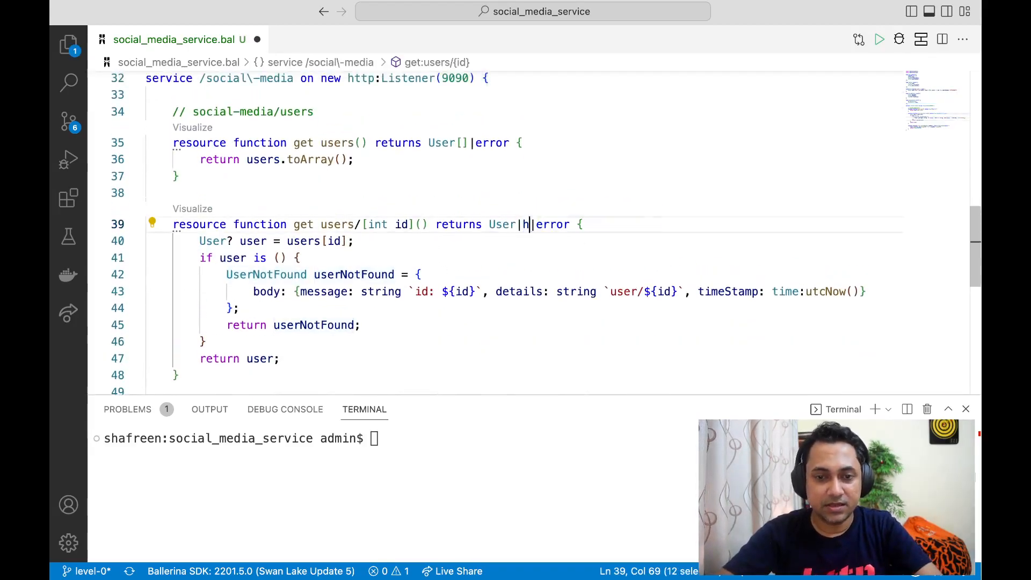
{"action": "type", "text": "ttp:"}
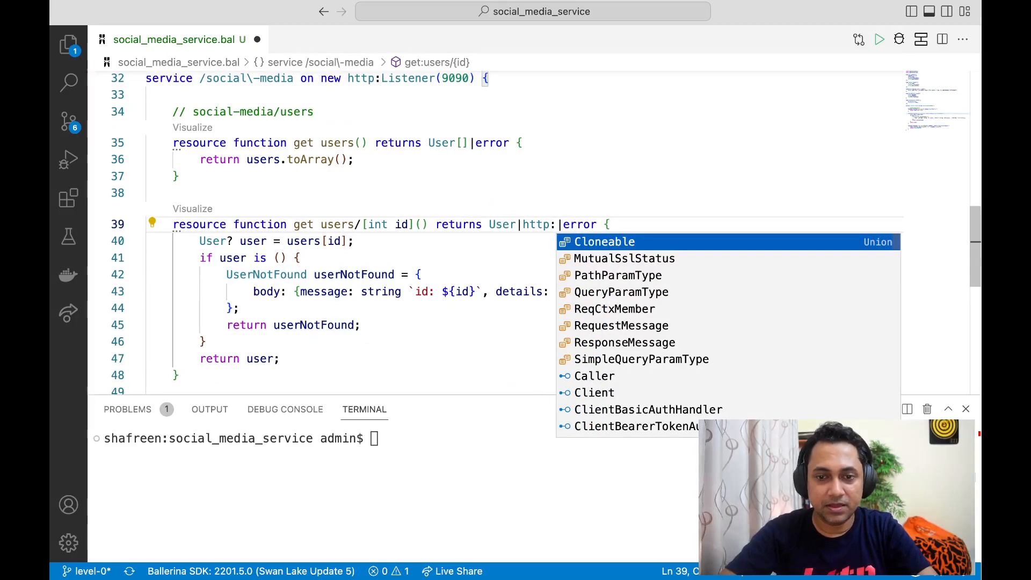
{"action": "type", "text": "NotFound"}
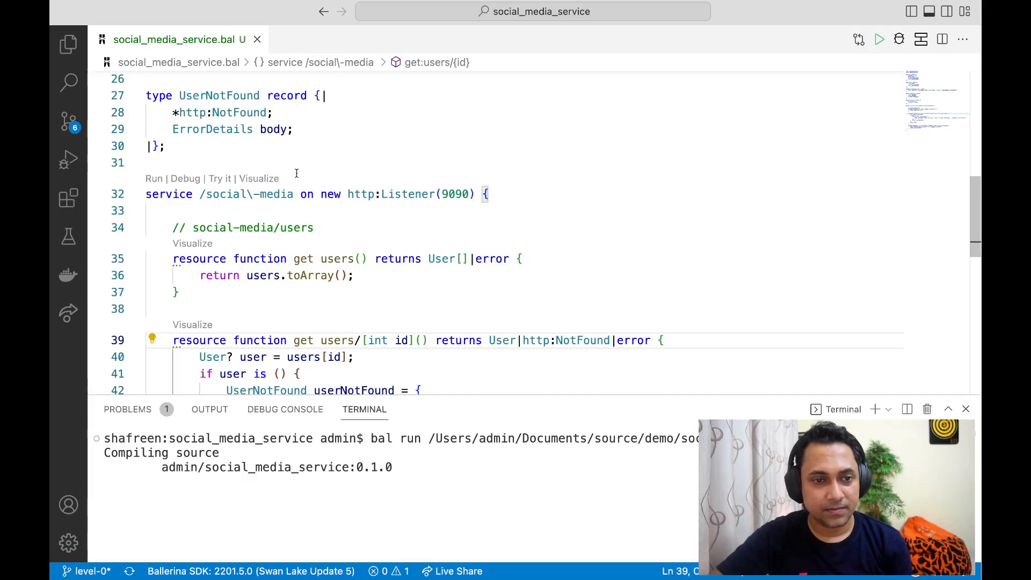
- Send GET /users/1 from social-media-request.http, confirm 200 OK with Joe's details, and return to the .bal source
{"action": "left_click", "coordinate": [67, 44]}
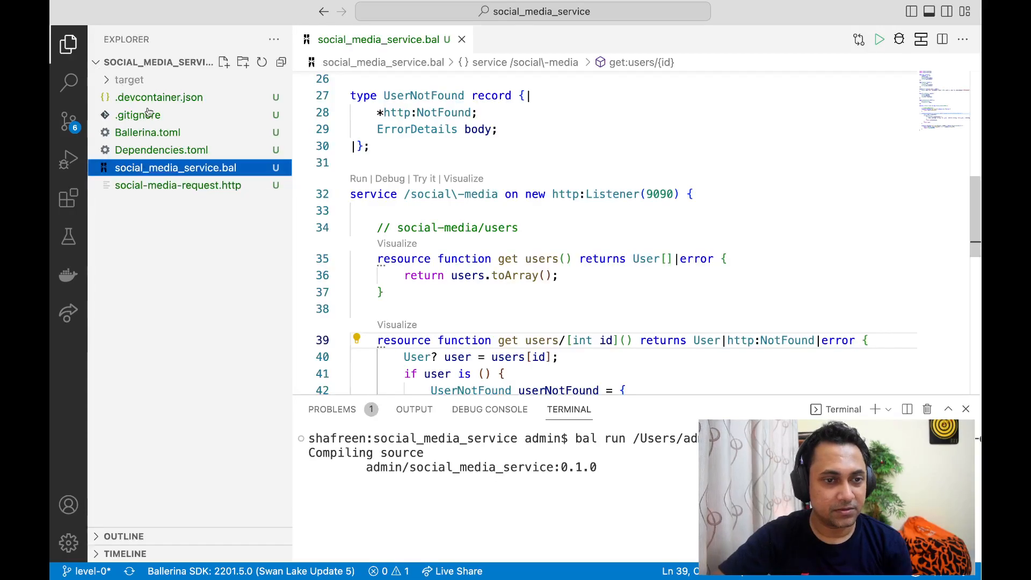
{"action": "left_click", "coordinate": [178, 185]}
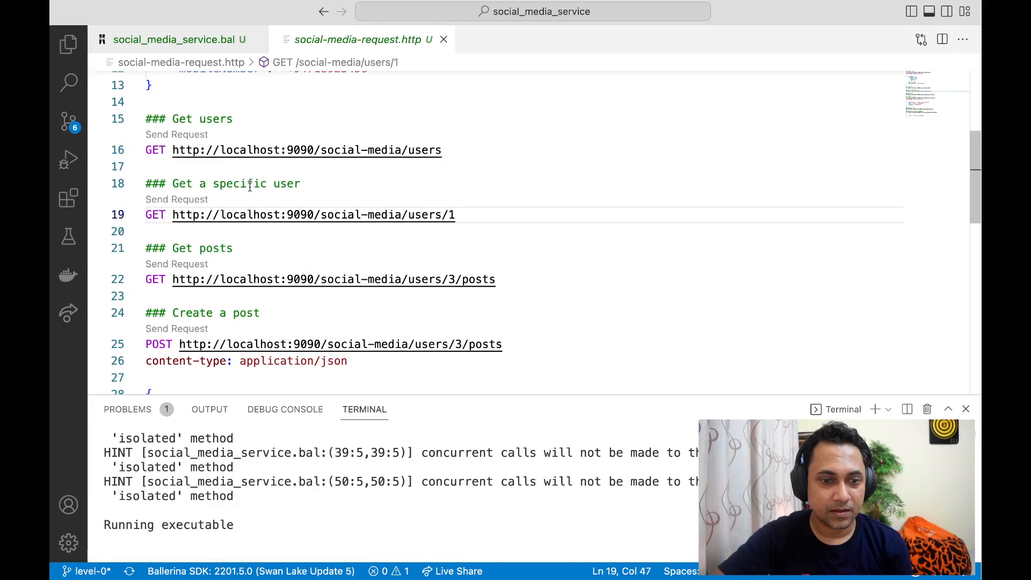
{"action": "left_click", "coordinate": [176, 200]}
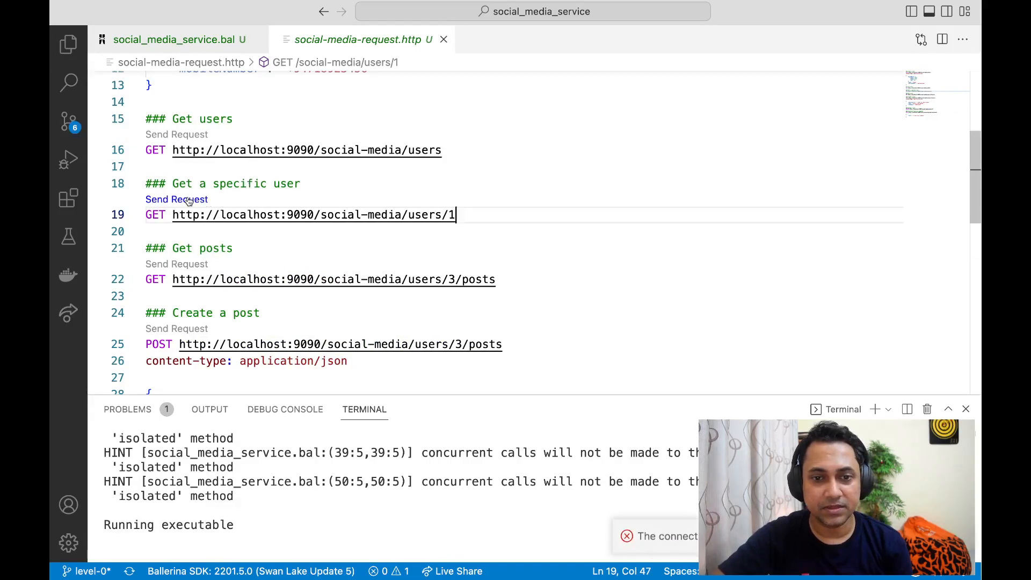
{"action": "left_click", "coordinate": [176, 200]}
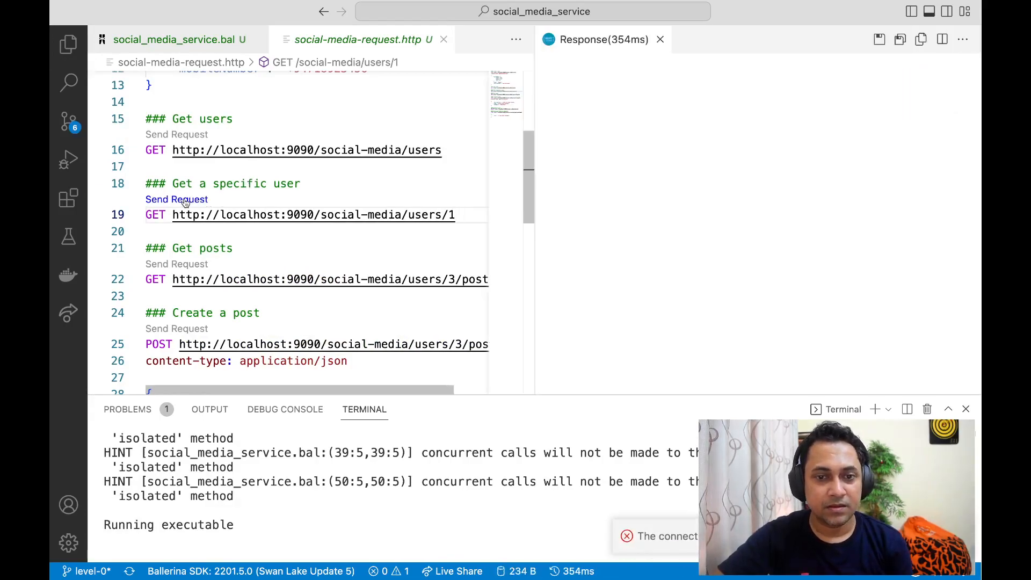
{"action": "left_click", "coordinate": [176, 200]}
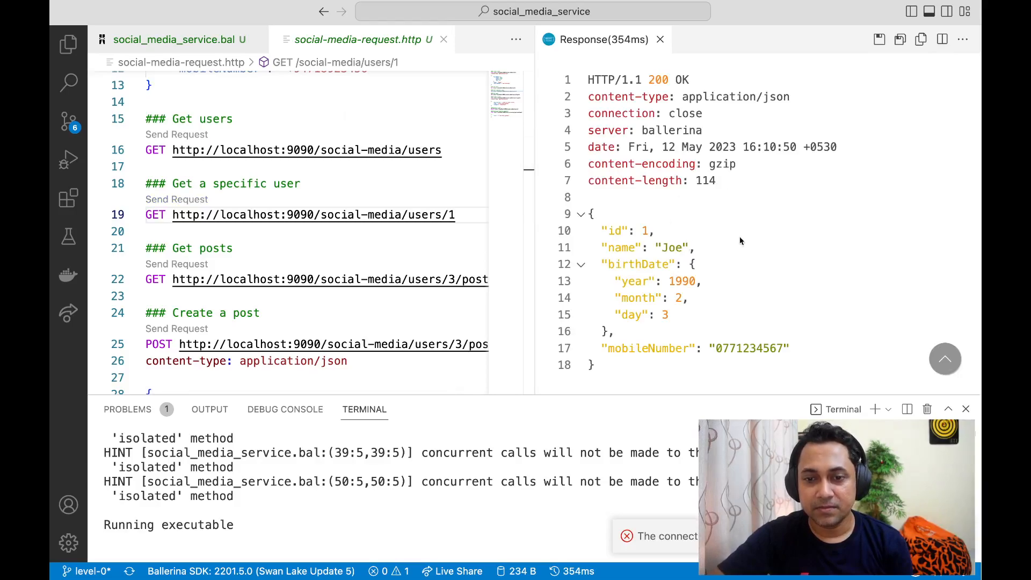
{"action": "left_click", "coordinate": [660, 38]}
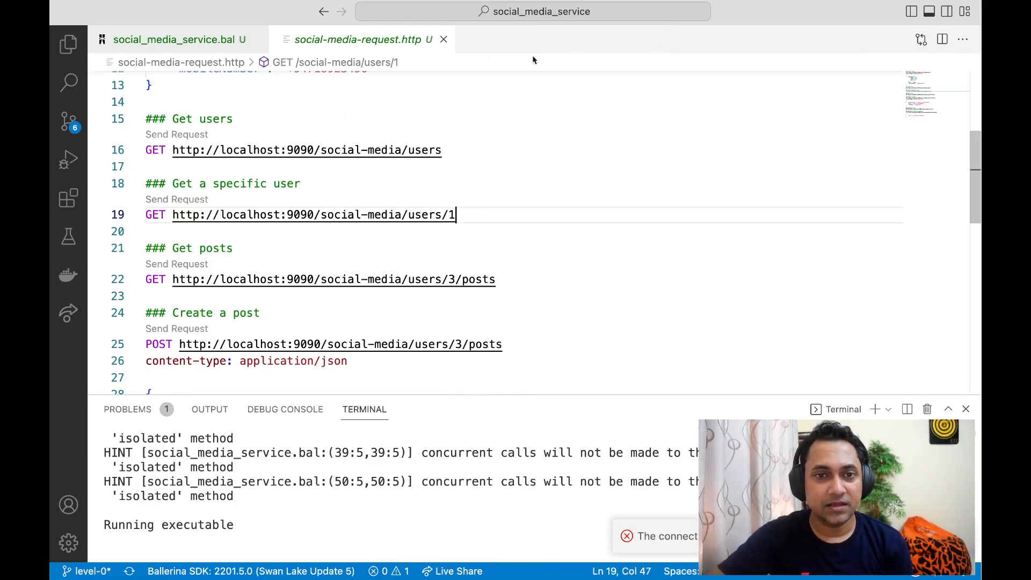
{"action": "left_click", "coordinate": [172, 39]}
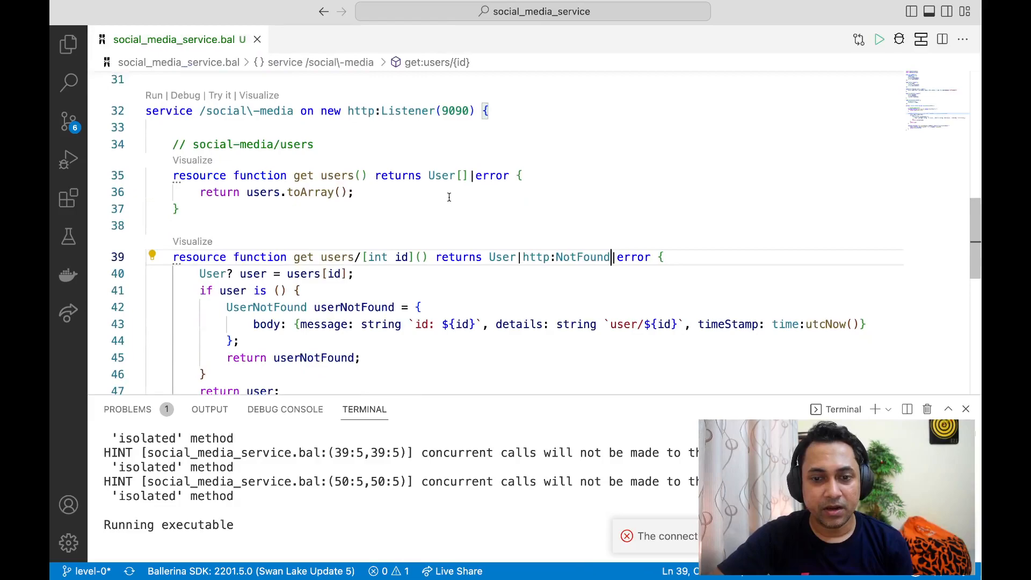
- Review the UserNotFound record with its ErrorDetails body and the users/[int id] resource that builds it for missing users
{"action": "key", "text": "Backspace"}
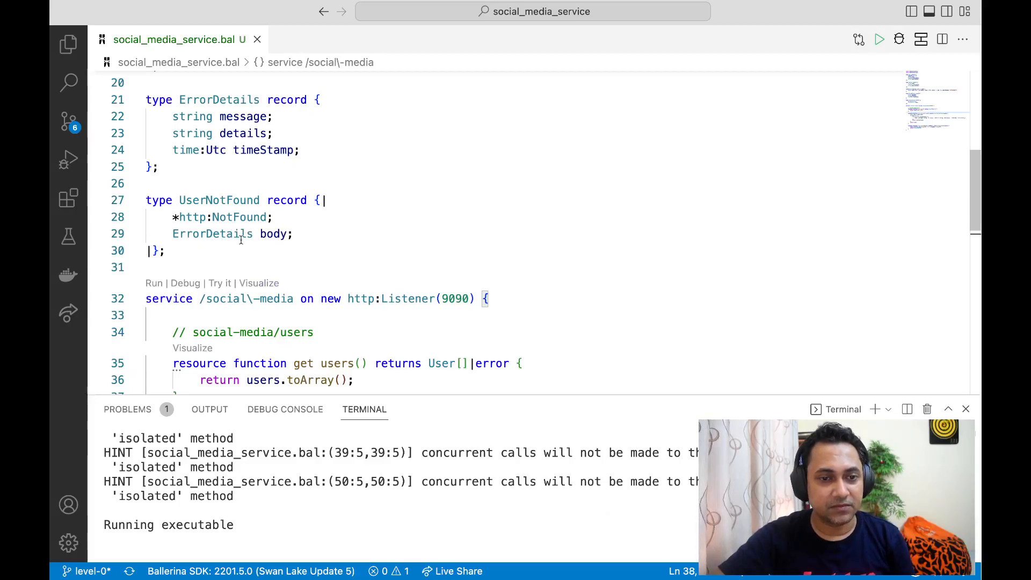
{"action": "double_click", "coordinate": [274, 234]}
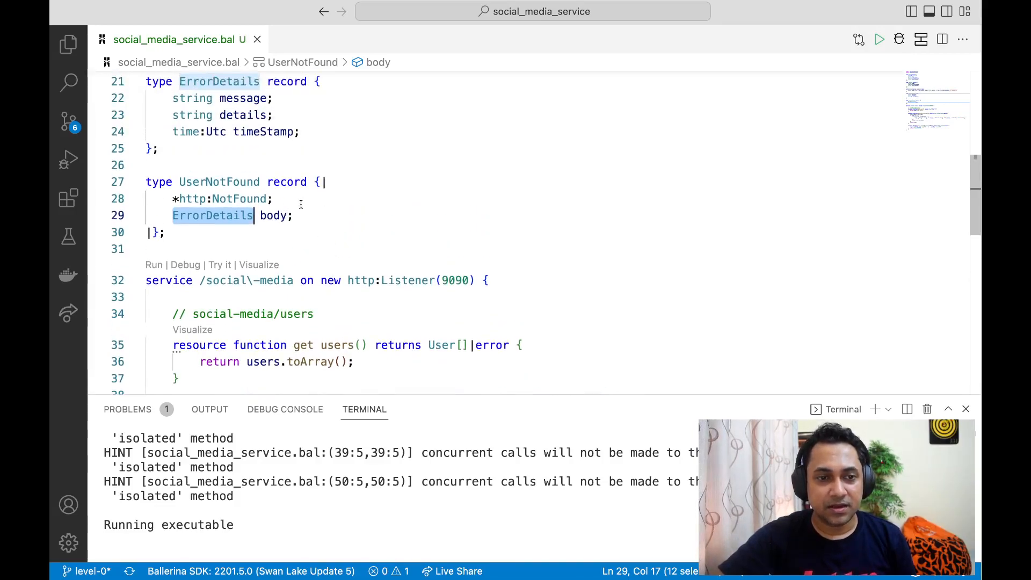
{"action": "mouse_move", "coordinate": [298, 225]}
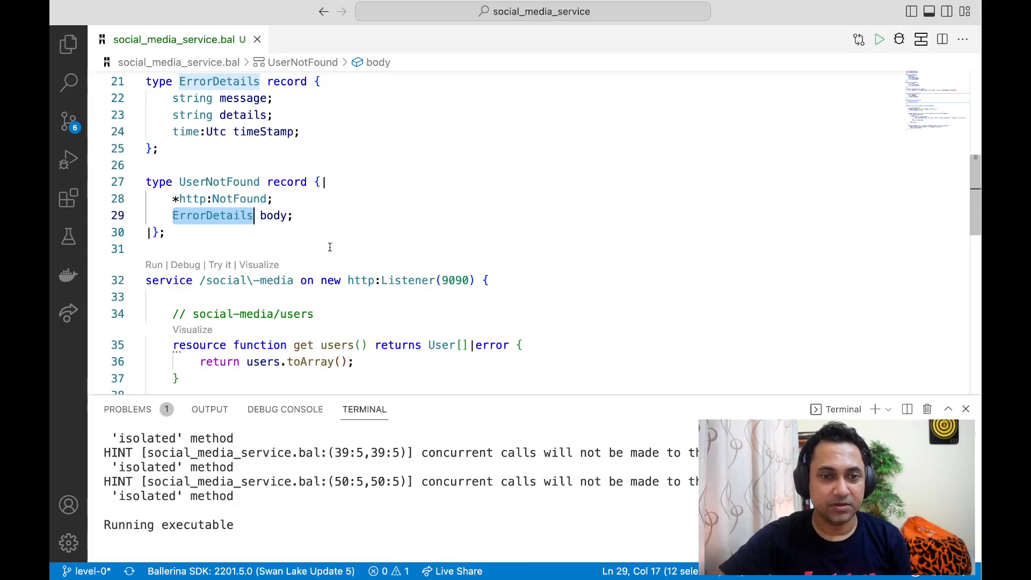
{"action": "scroll", "scroll_direction": "down", "scroll_amount": 3}
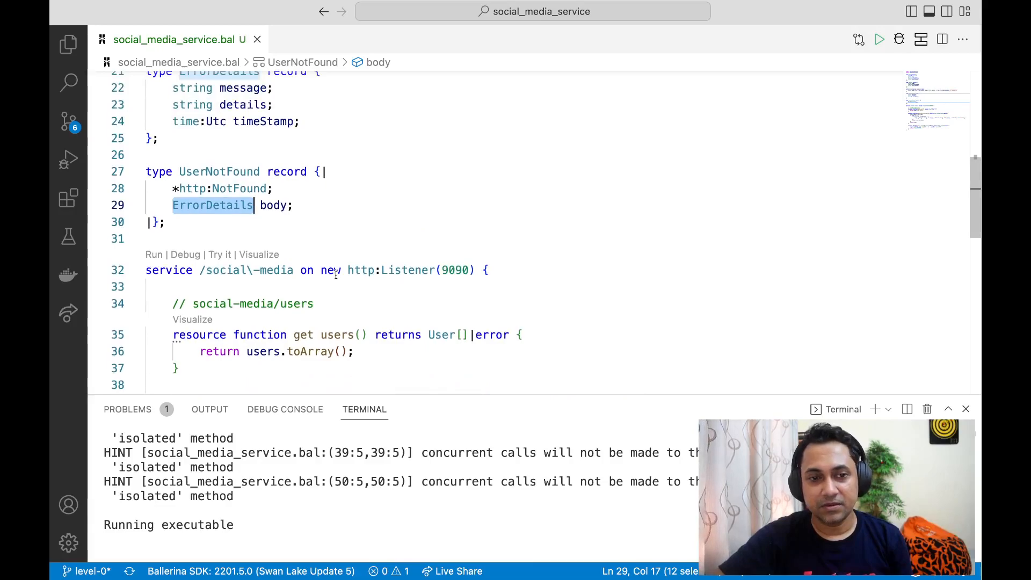
{"action": "mouse_move", "coordinate": [383, 195]}
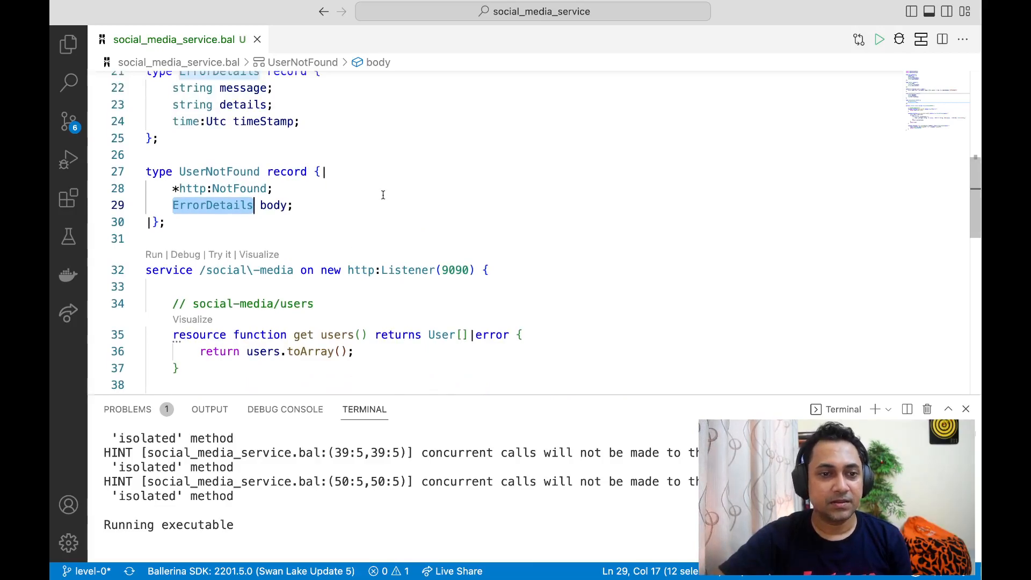
{"action": "scroll", "scroll_direction": "down", "scroll_amount": 3}
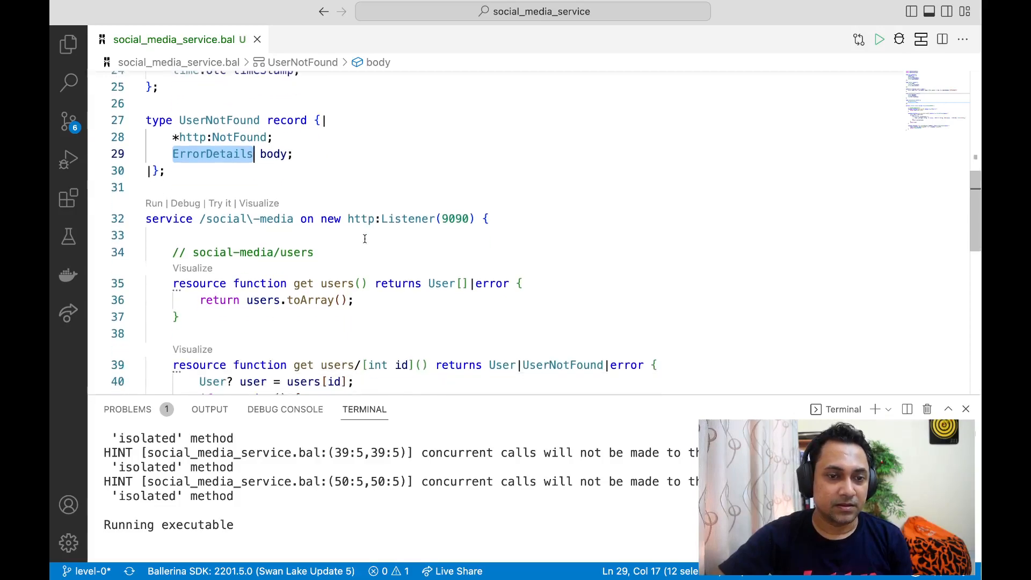
{"action": "mouse_move", "coordinate": [316, 268]}
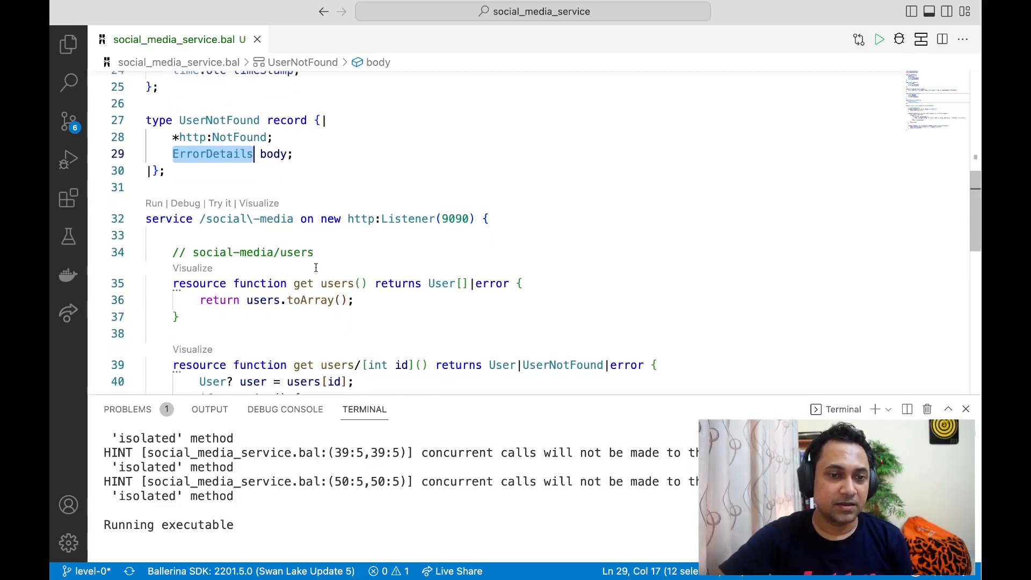
{"action": "scroll", "scroll_direction": "down", "scroll_amount": 3}
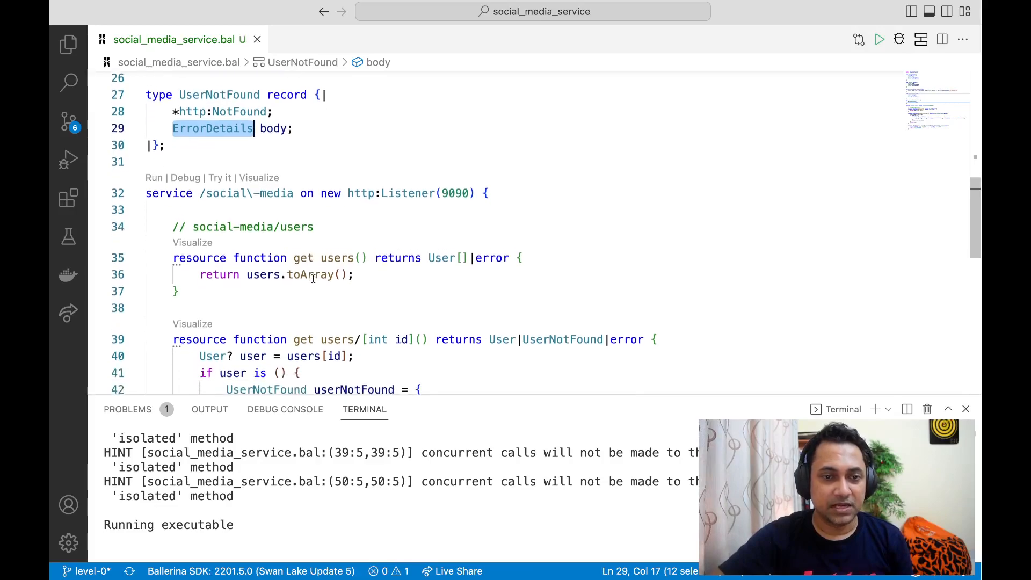
{"action": "scroll", "scroll_direction": "down", "scroll_amount": 3}
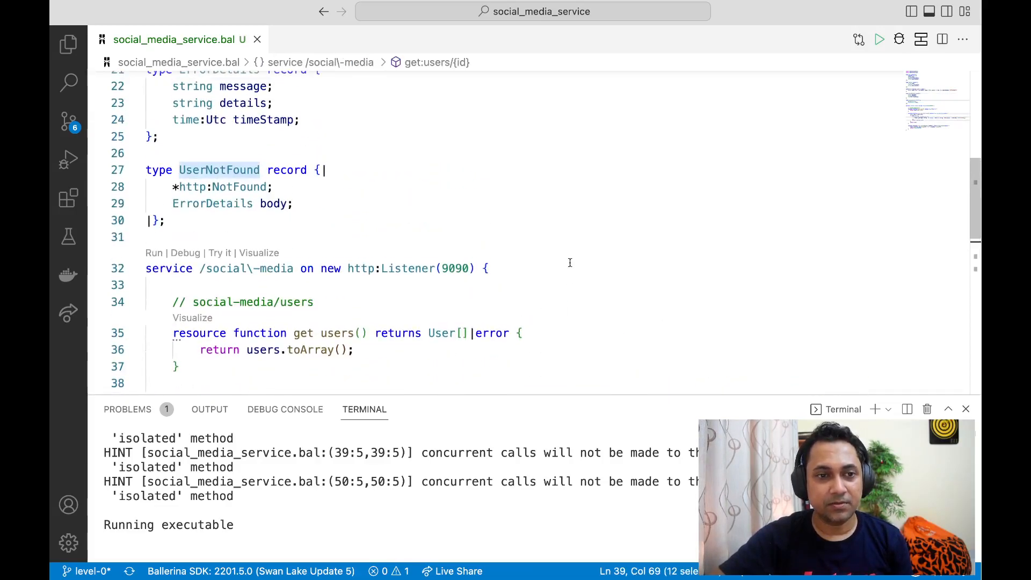
{"action": "scroll", "scroll_direction": "down", "scroll_amount": 3}
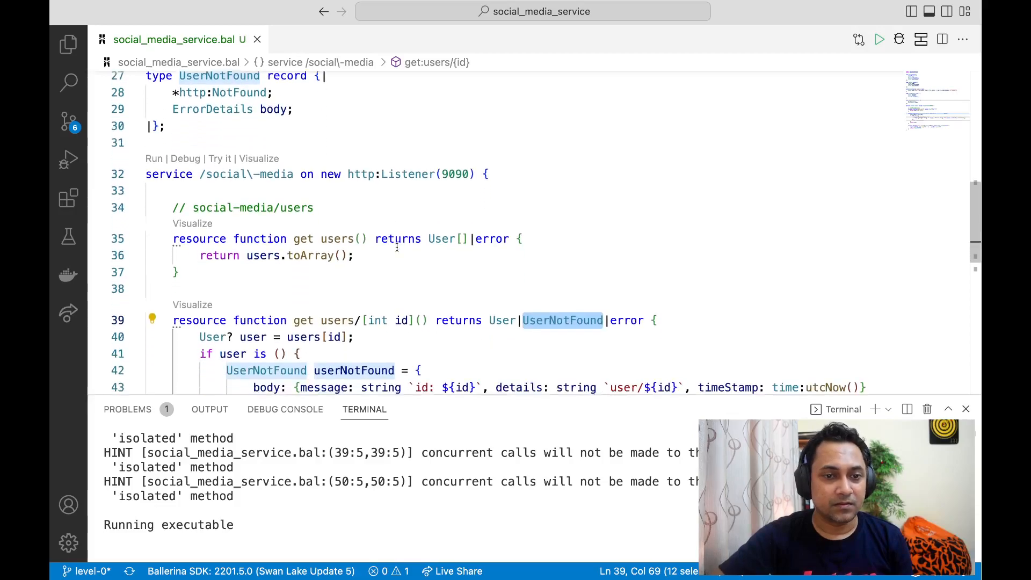
{"action": "scroll", "scroll_direction": "down", "scroll_amount": 3}
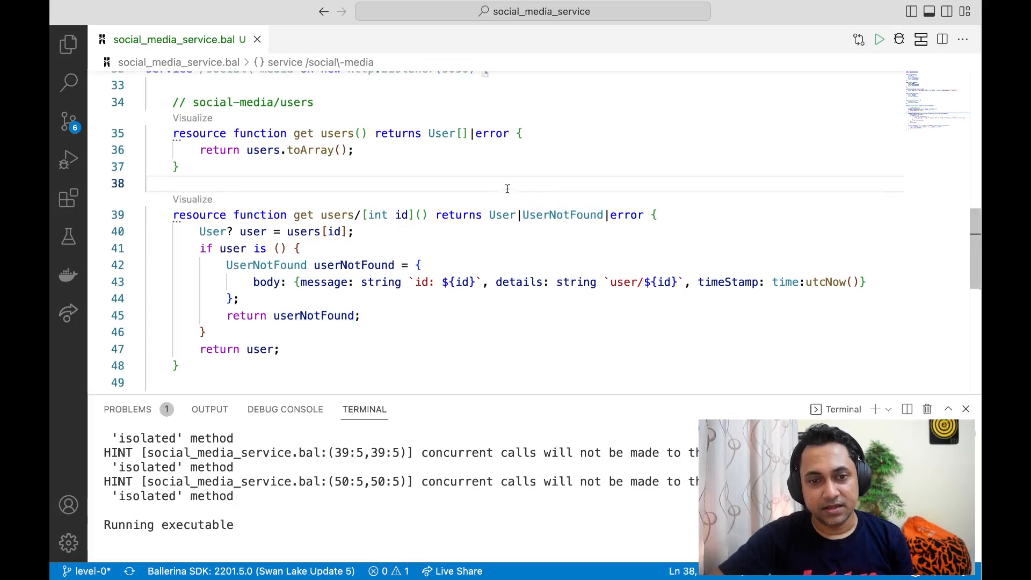
{"action": "scroll", "scroll_direction": "up", "scroll_amount": 3}
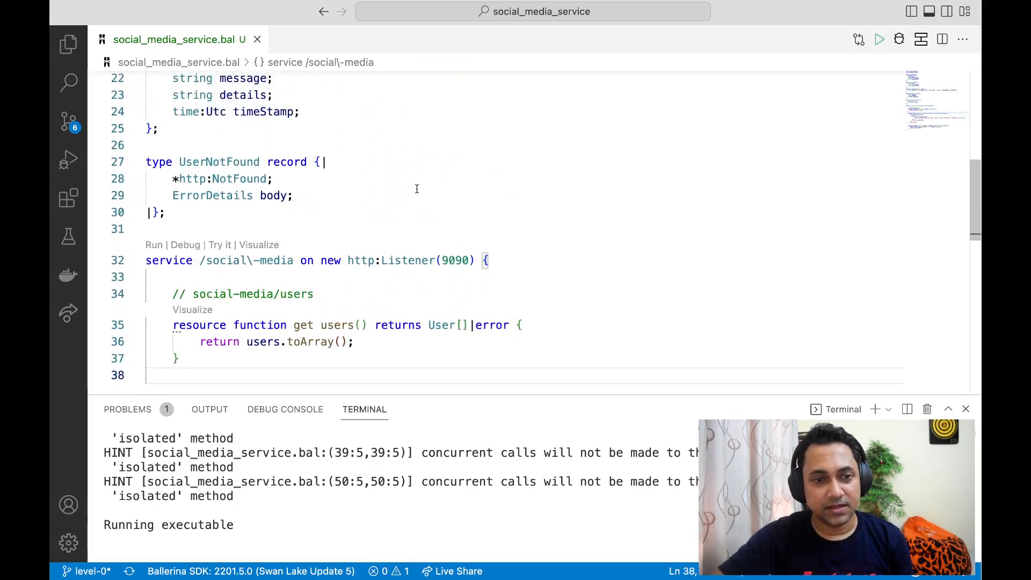
- Make the UserNotFound record embed http:BadRequest instead of http:NotFound
{"action": "double_click", "coordinate": [241, 178]}
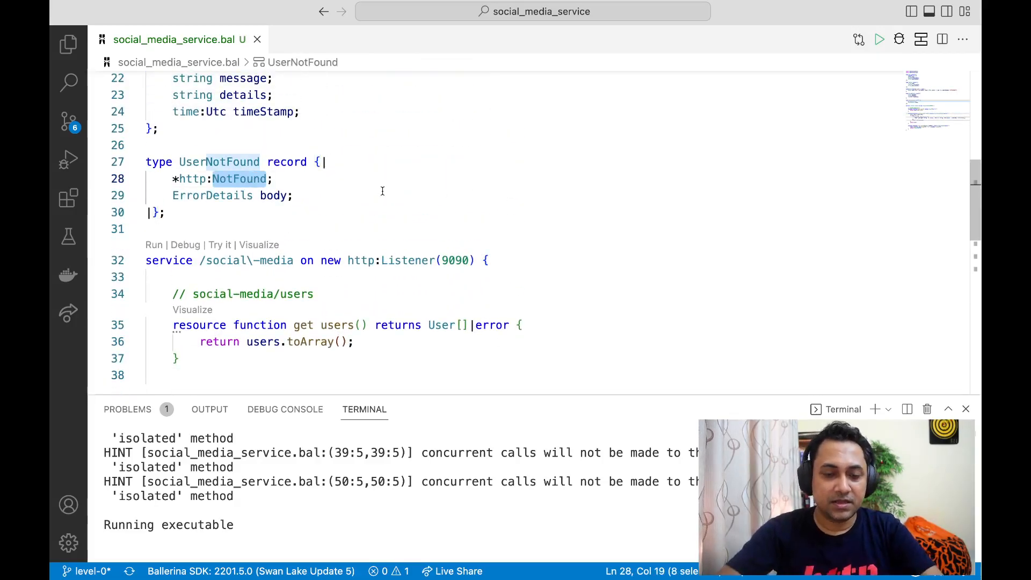
{"action": "type", "text": "Bad"}
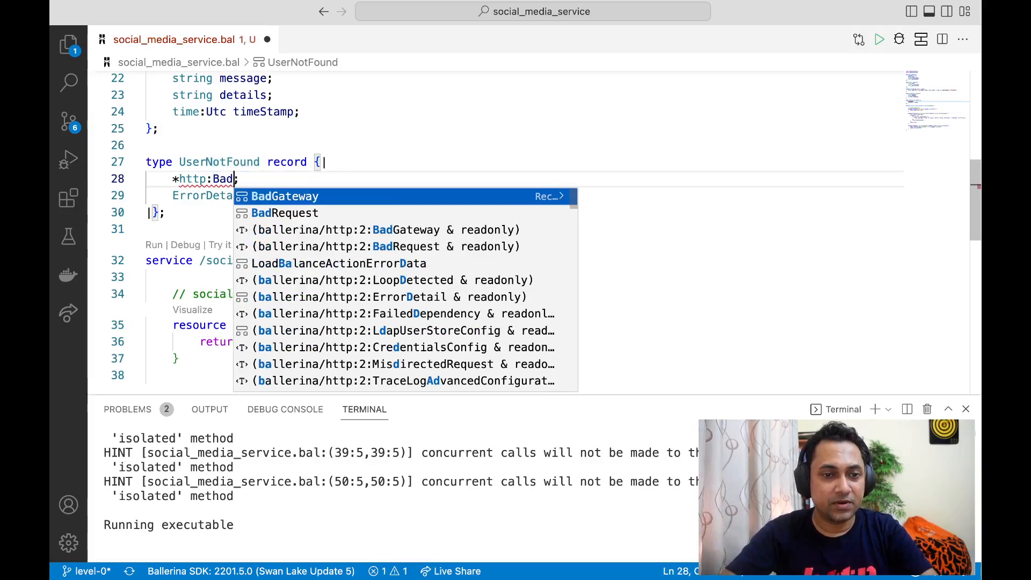
{"action": "type", "text": "Request"}
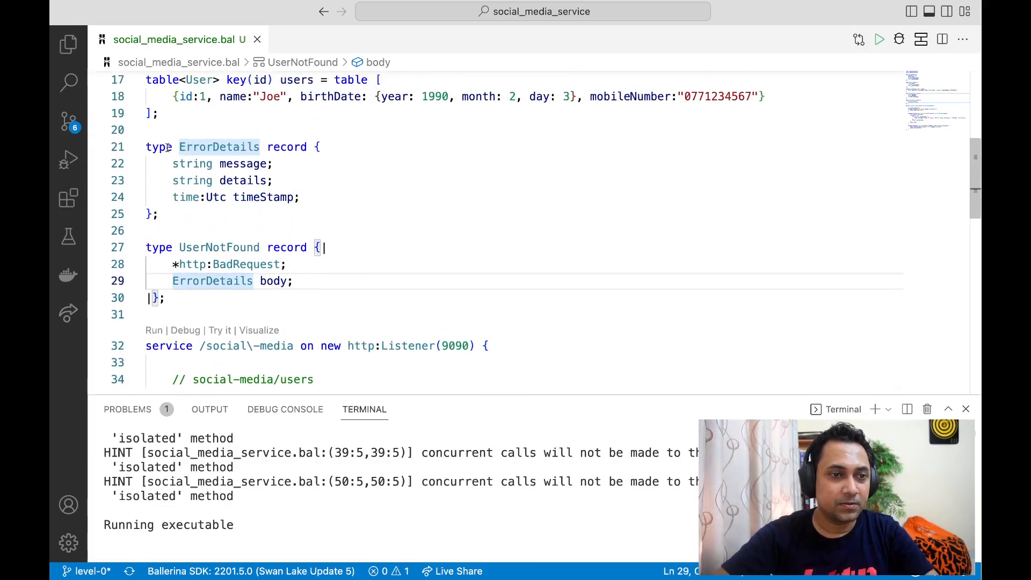
{"action": "scroll", "scroll_direction": "down", "scroll_amount": 3}
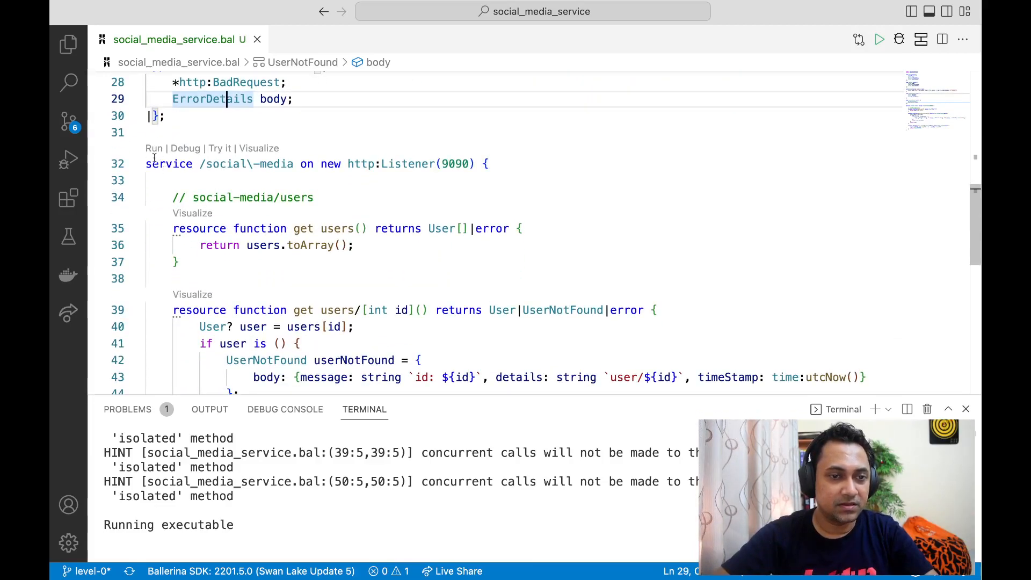
- Relaunch the Ballerina service via the Run code lens and bring up social-media-request.http
{"action": "left_click", "coordinate": [154, 148]}
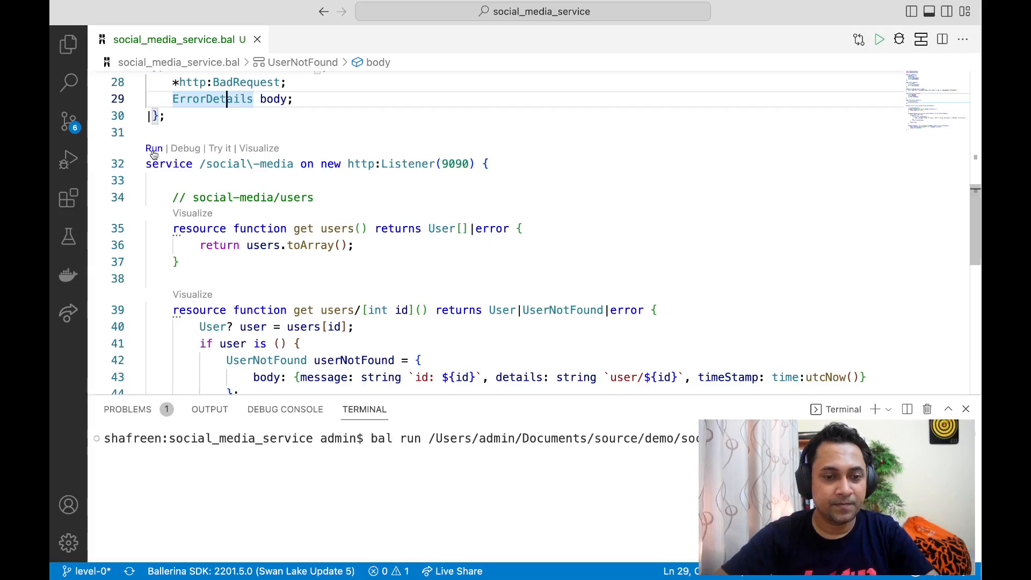
{"action": "mouse_move", "coordinate": [65, 48]}
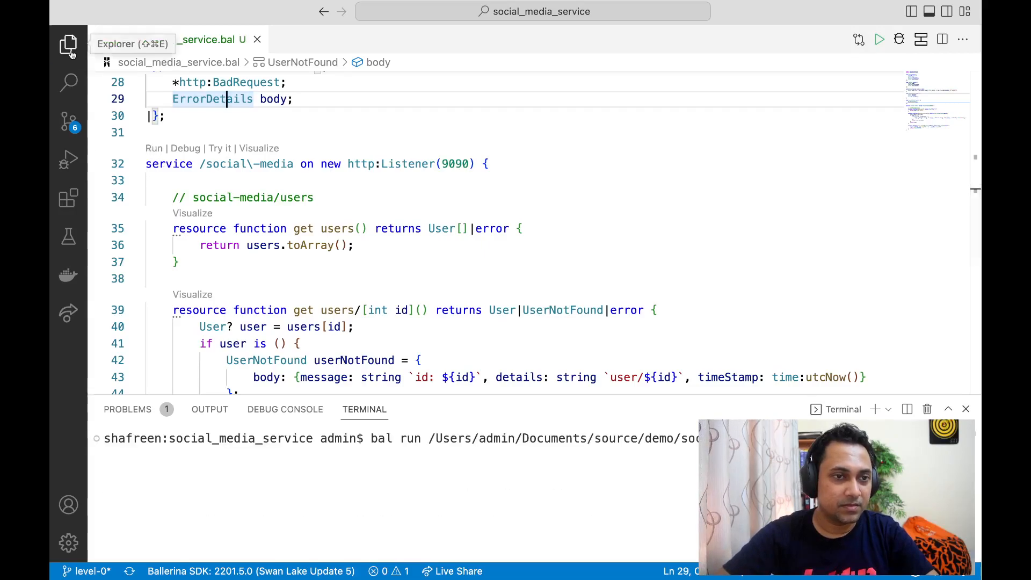
{"action": "left_click", "coordinate": [69, 44]}
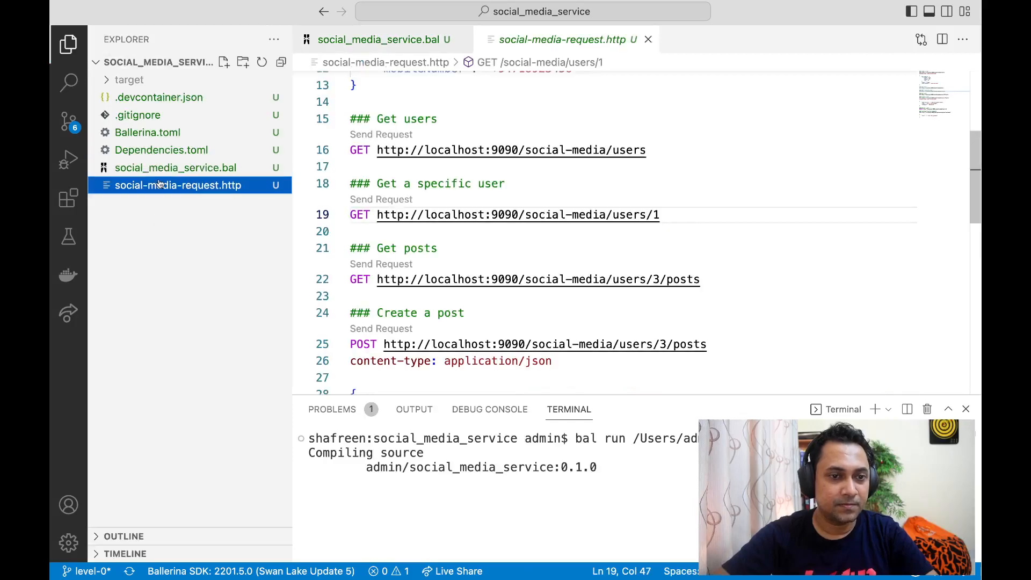
{"action": "left_click", "coordinate": [66, 40]}
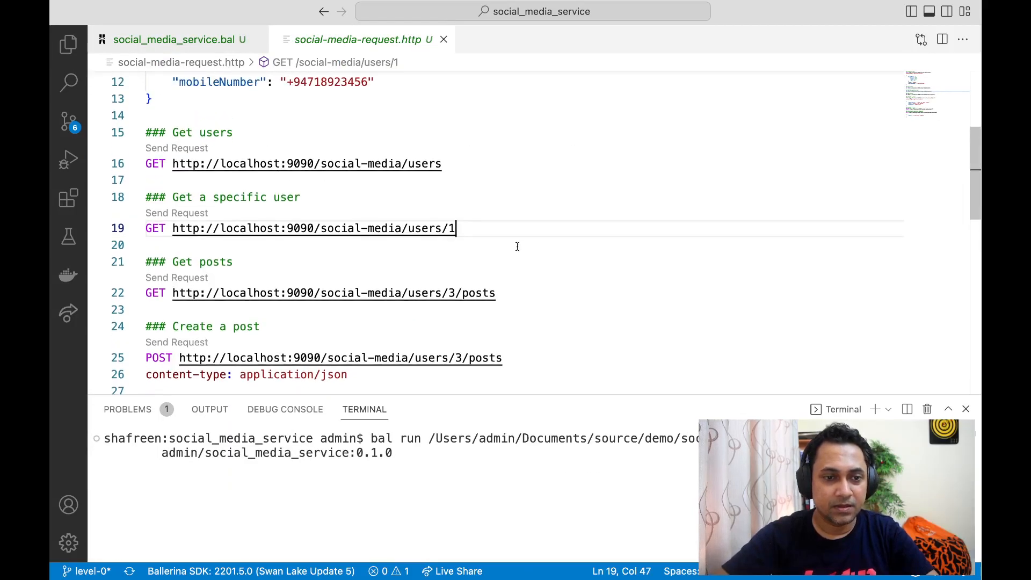
- Point the specific-user request at users/2 and send it, receiving 400 Bad Request with id, details and timestamp
{"action": "type", "text": "2"}
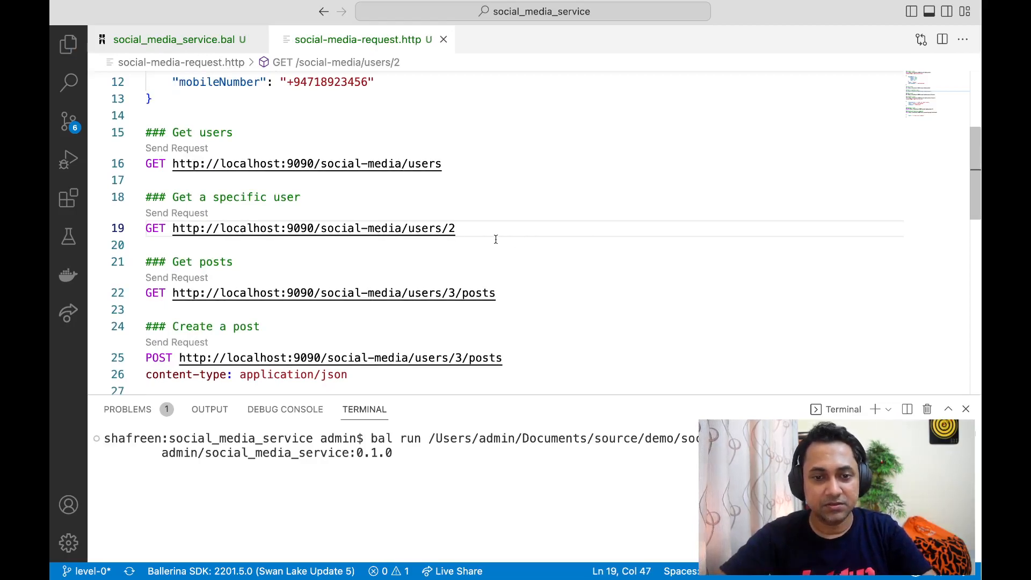
{"action": "mouse_move", "coordinate": [450, 227]}
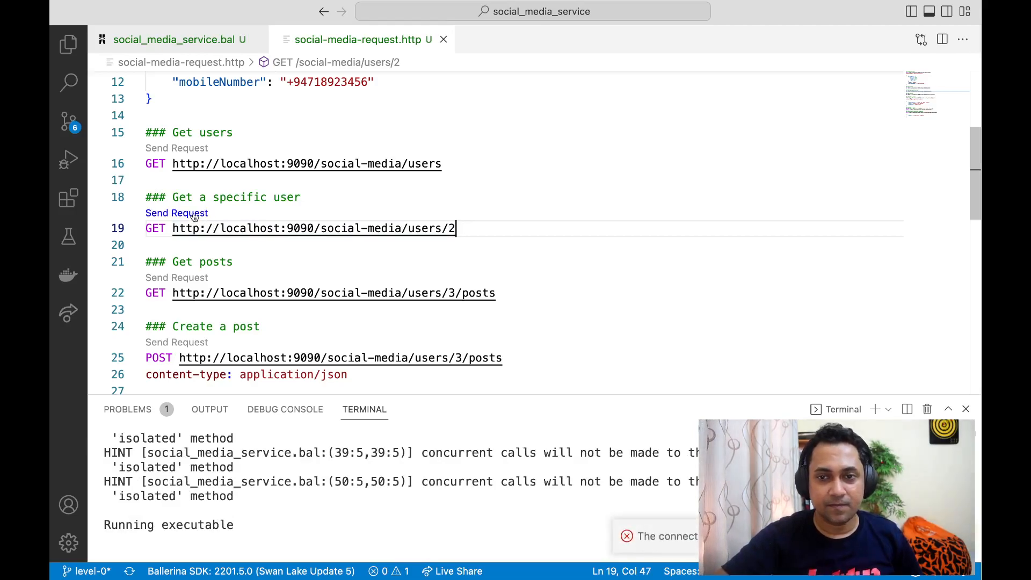
{"action": "left_click", "coordinate": [176, 213]}
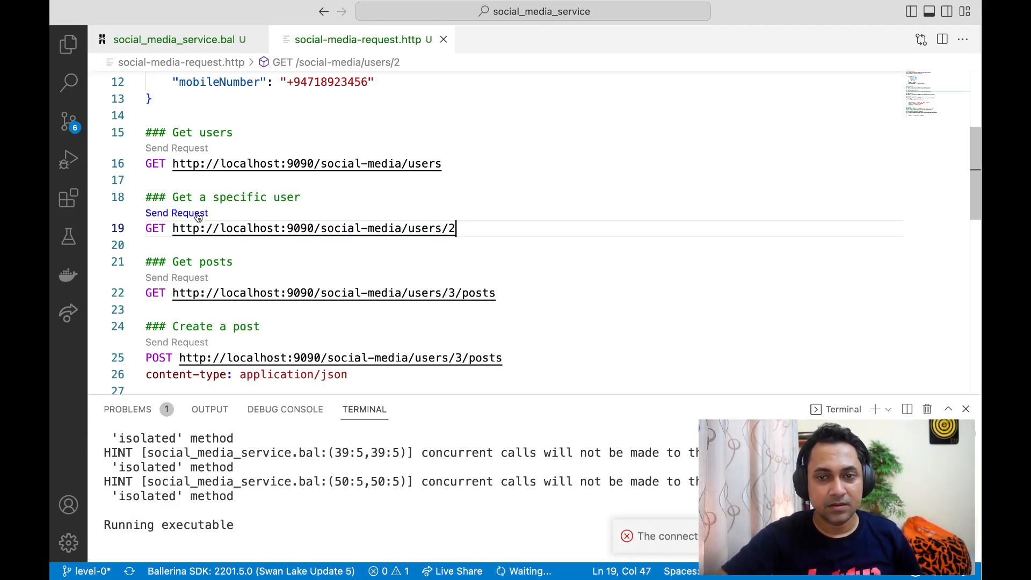
{"action": "left_click", "coordinate": [176, 213]}
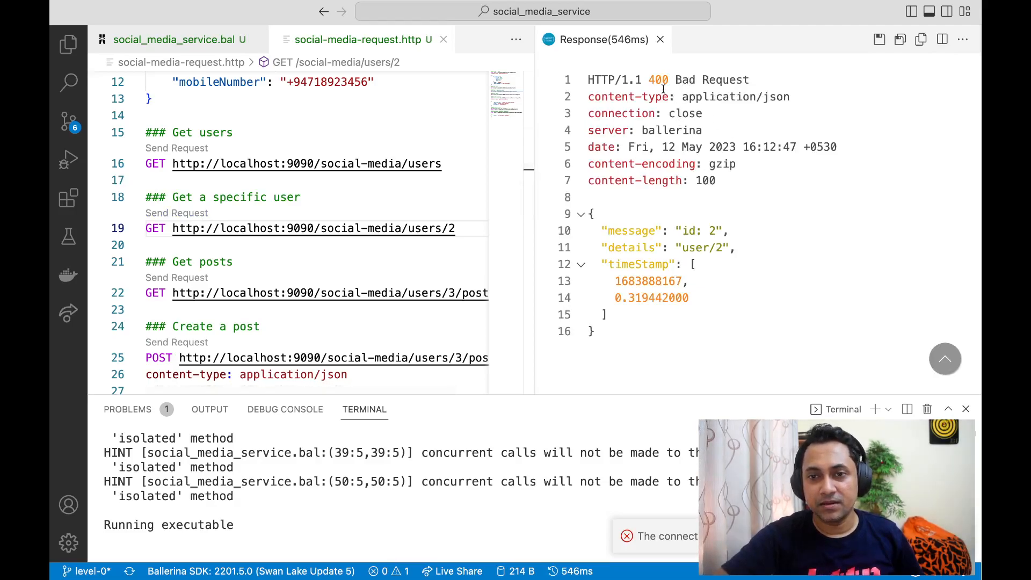
{"action": "mouse_move", "coordinate": [660, 97]}
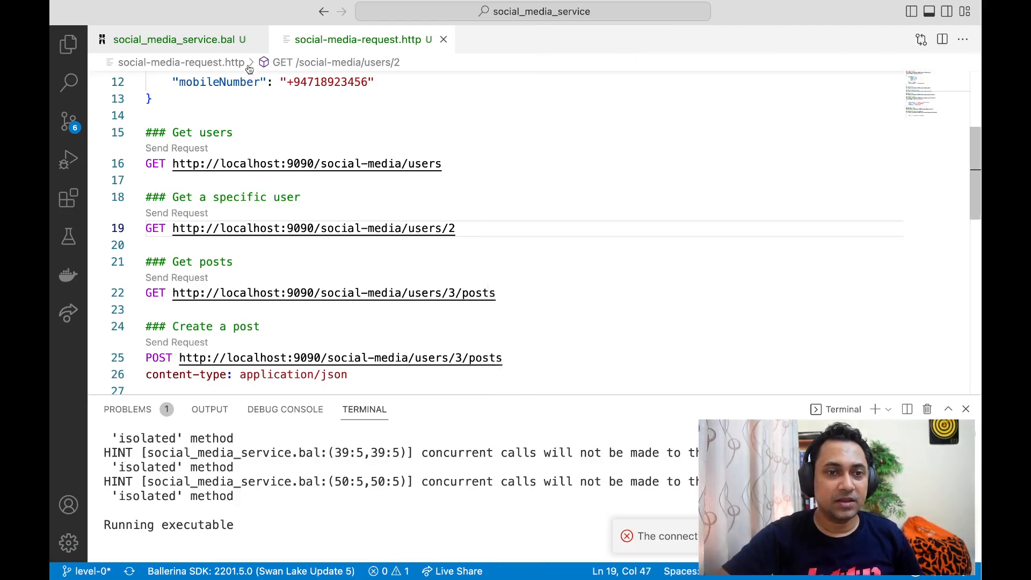
- Back in social_media_service.bal, restore http:NotFound in the UserNotFound record in place of BadRequest
{"action": "left_click", "coordinate": [179, 39]}
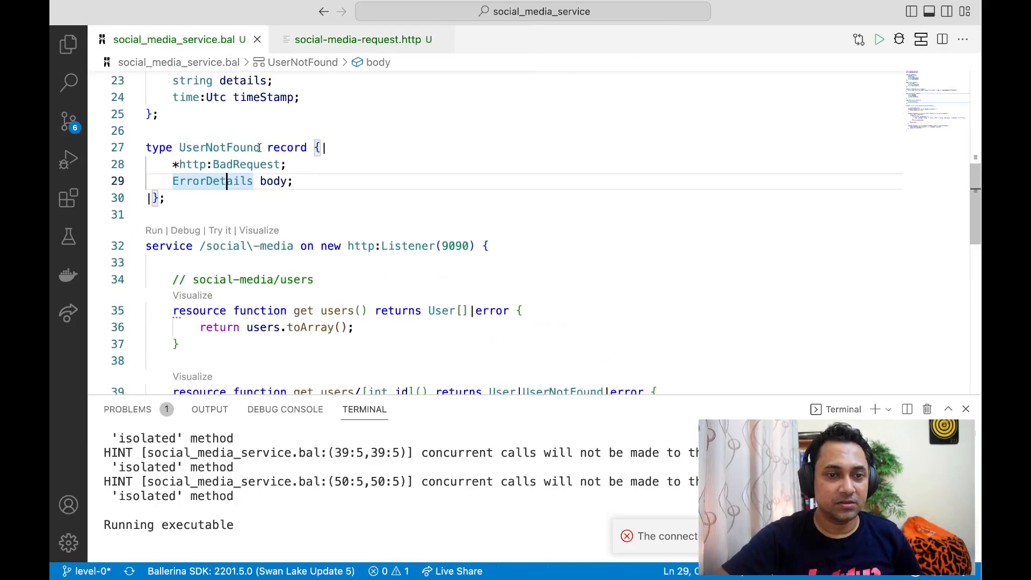
{"action": "type", "text": "N;"}
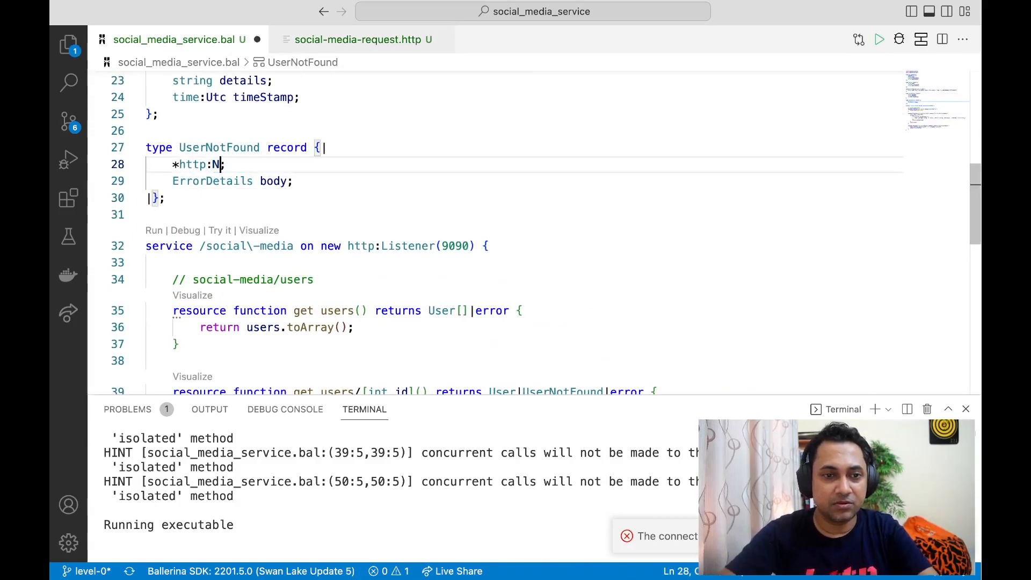
{"action": "type", "text": "otFound"}
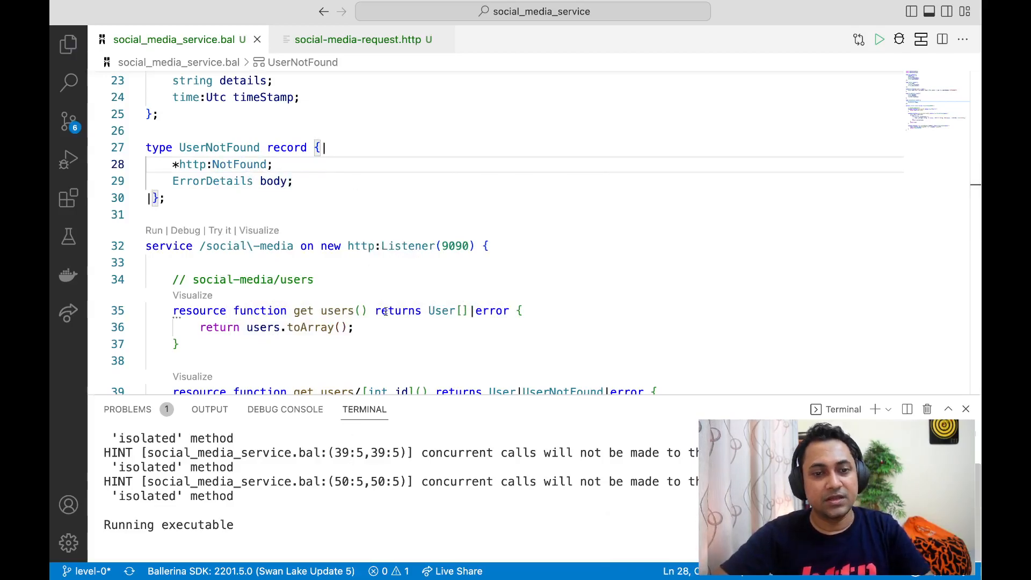
{"action": "scroll", "scroll_direction": "down", "scroll_amount": 3}
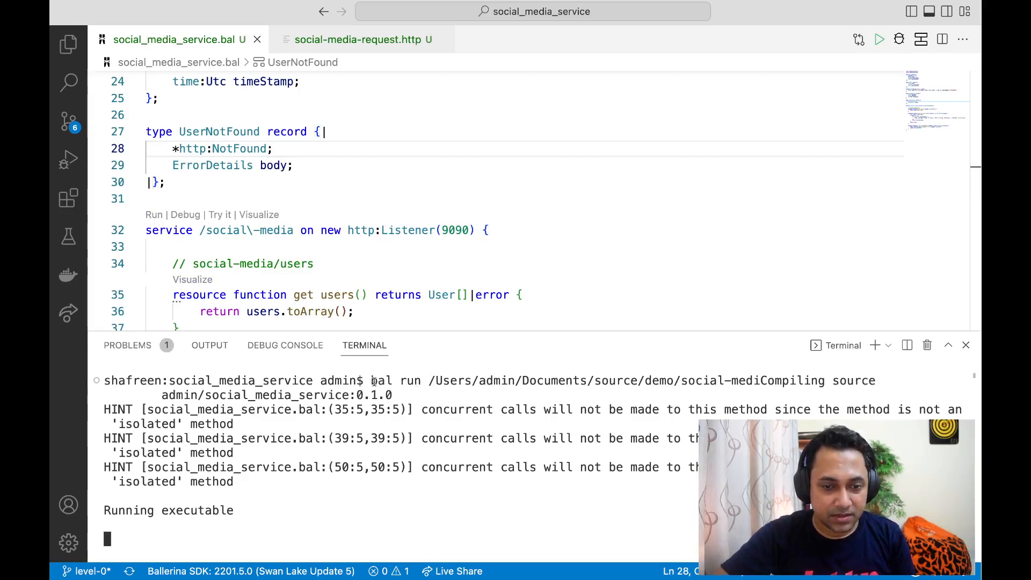
- Enlarge the terminal and scroll through the service code and output before stopping the running service
{"action": "left_click_drag", "start_coordinate": [371, 381], "coordinate": [389, 438]}
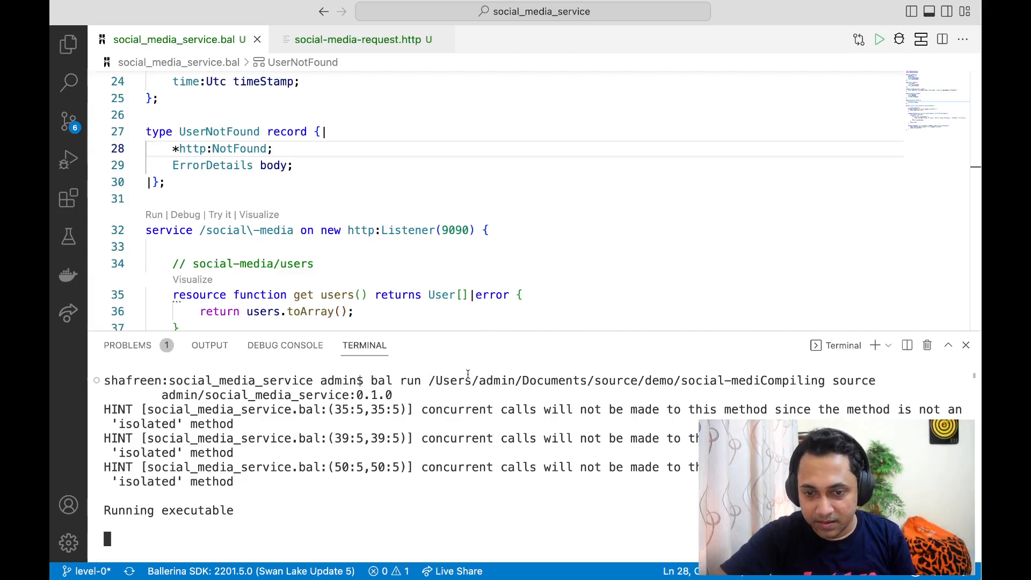
{"action": "scroll", "scroll_direction": "down", "scroll_amount": 3}
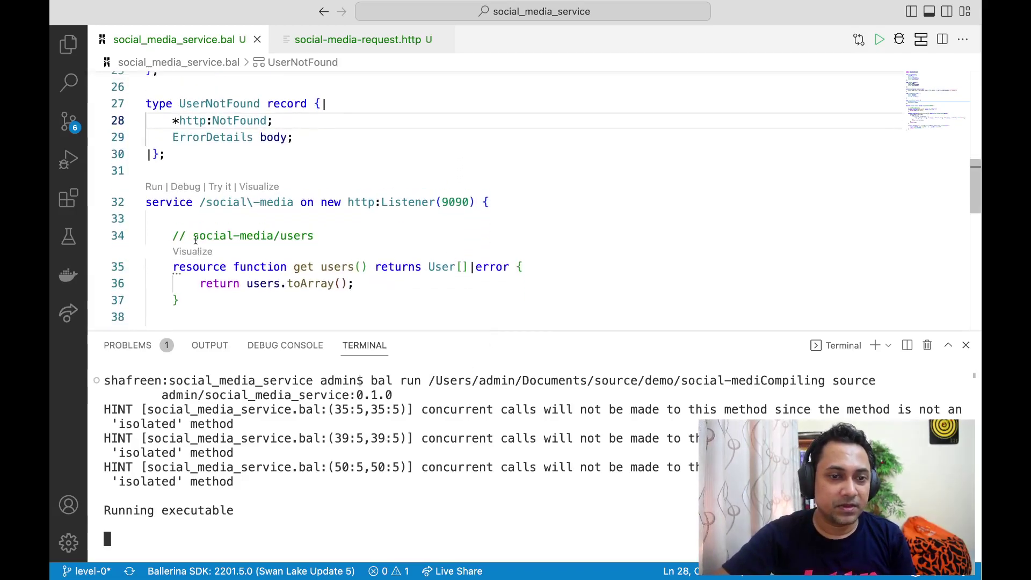
{"action": "scroll", "scroll_direction": "down", "scroll_amount": 3}
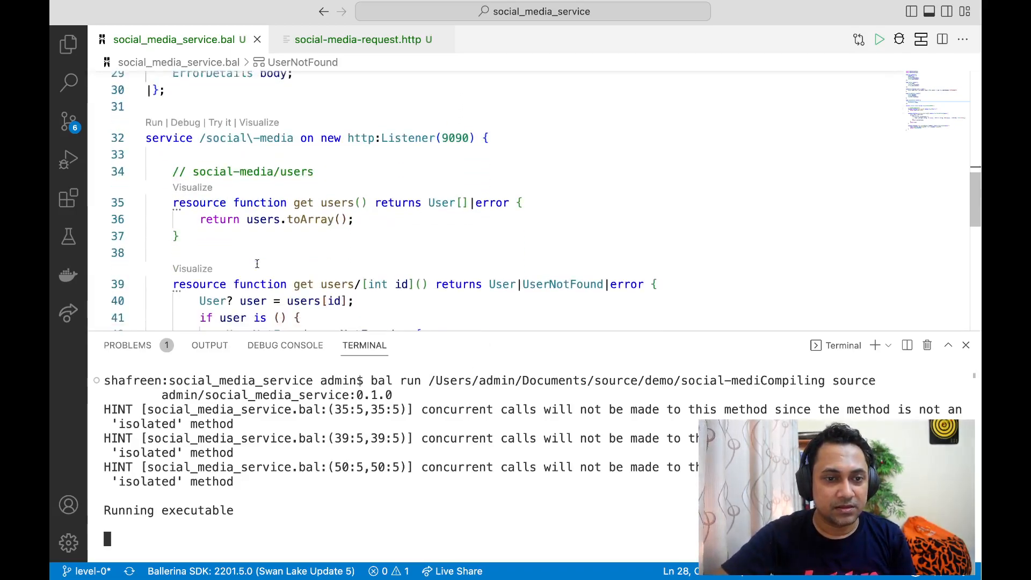
{"action": "scroll", "scroll_direction": "up", "scroll_amount": 3}
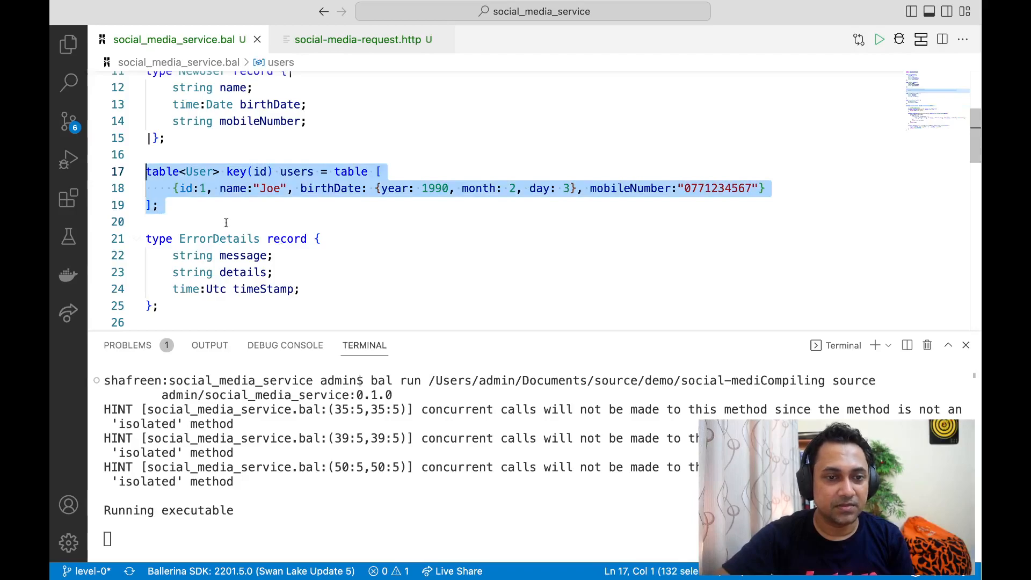
{"action": "scroll", "scroll_direction": "down", "scroll_amount": 3}
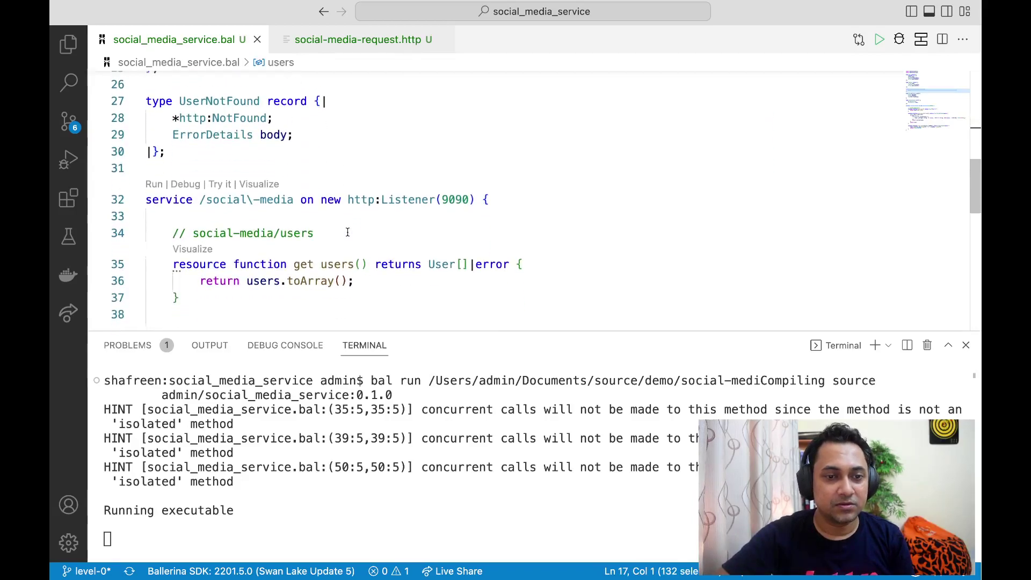
{"action": "scroll", "scroll_direction": "down", "scroll_amount": 3}
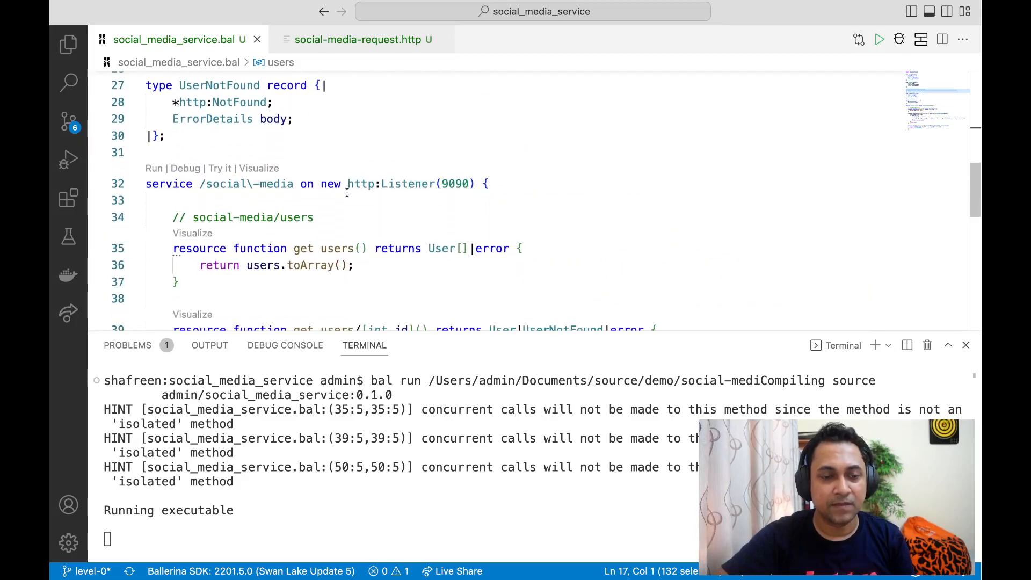
{"action": "scroll", "scroll_direction": "down", "scroll_amount": 3}
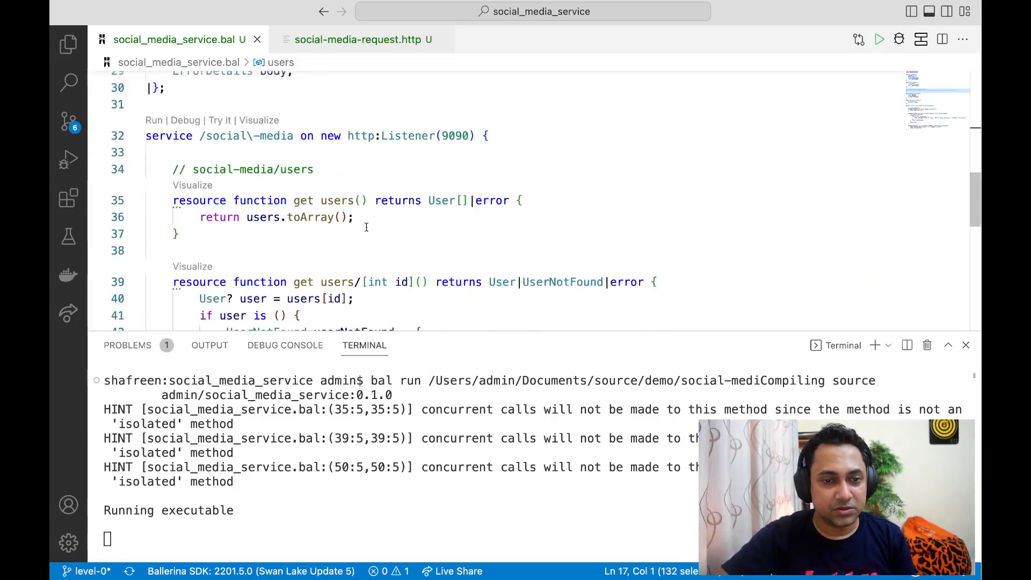
{"action": "scroll", "scroll_direction": "down", "scroll_amount": 3}
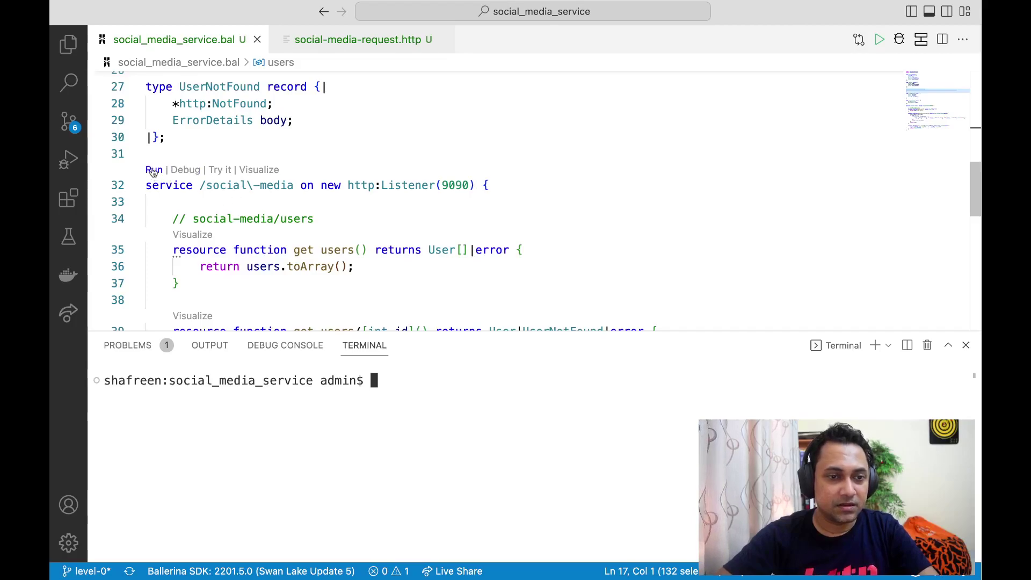
- Run the project with bal run until 'Running executable' appears, then stop it with Ctrl+C
{"action": "type", "text": "bal"}
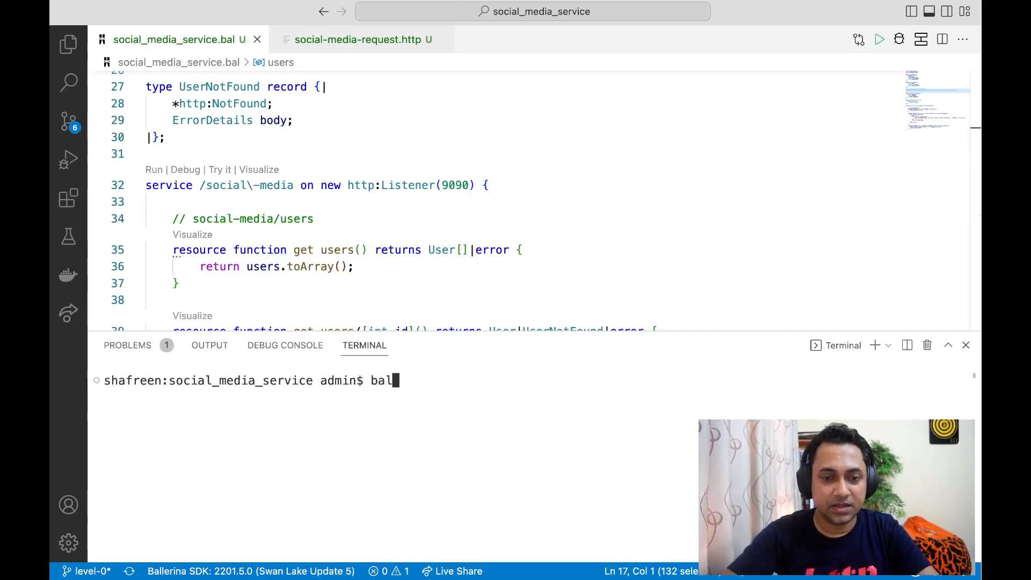
{"action": "type", "text": "run"}
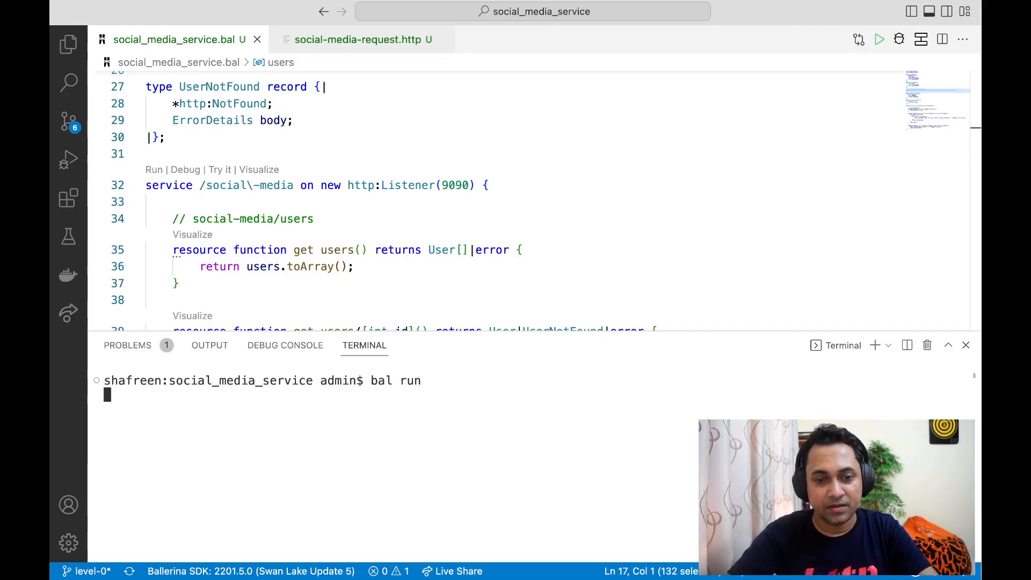
{"action": "key", "text": "Enter"}
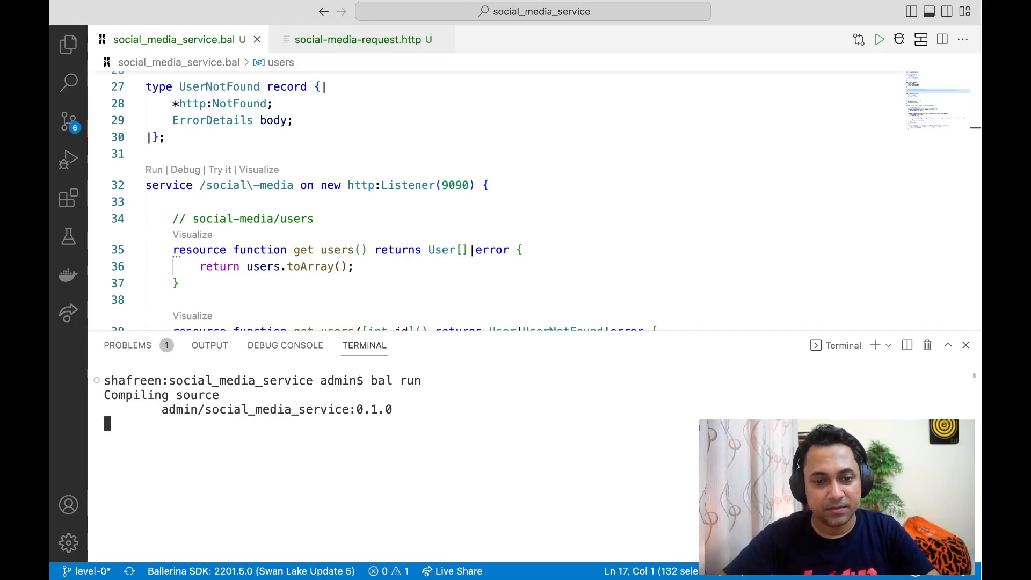
{"action": "mouse_move", "coordinate": [155, 170]}
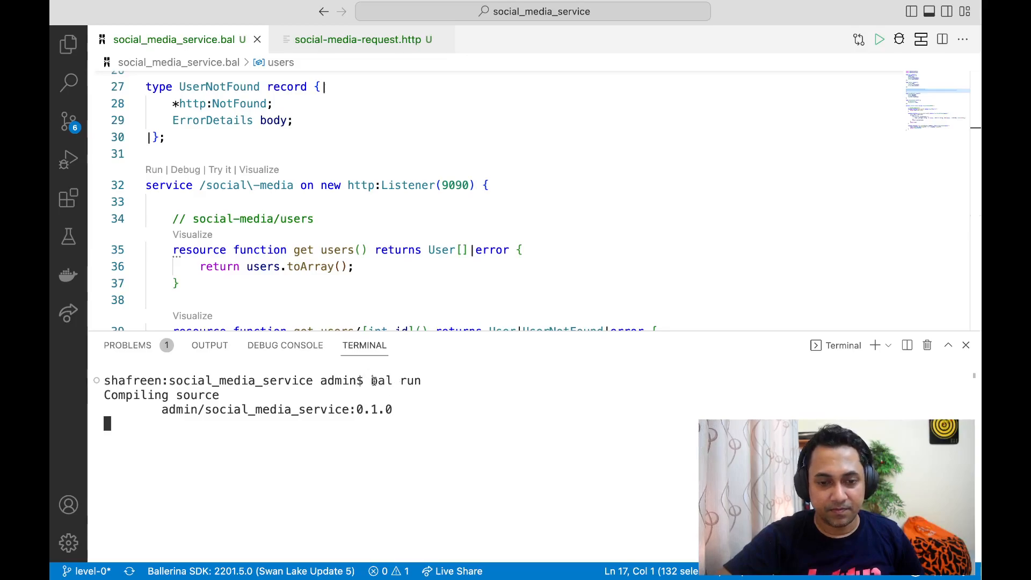
{"action": "mouse_move", "coordinate": [389, 420]}
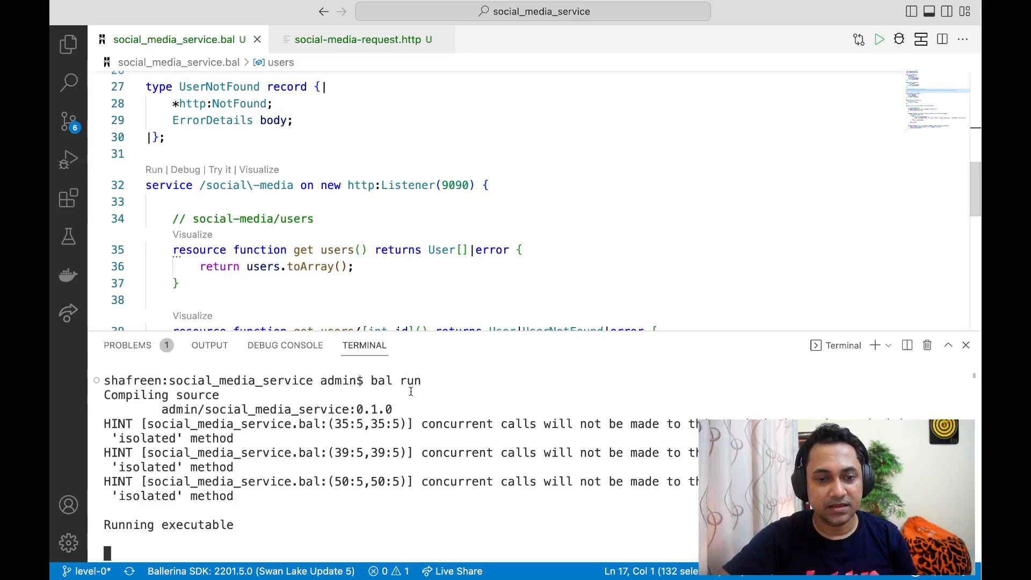
{"action": "key", "text": "ctrl+c"}
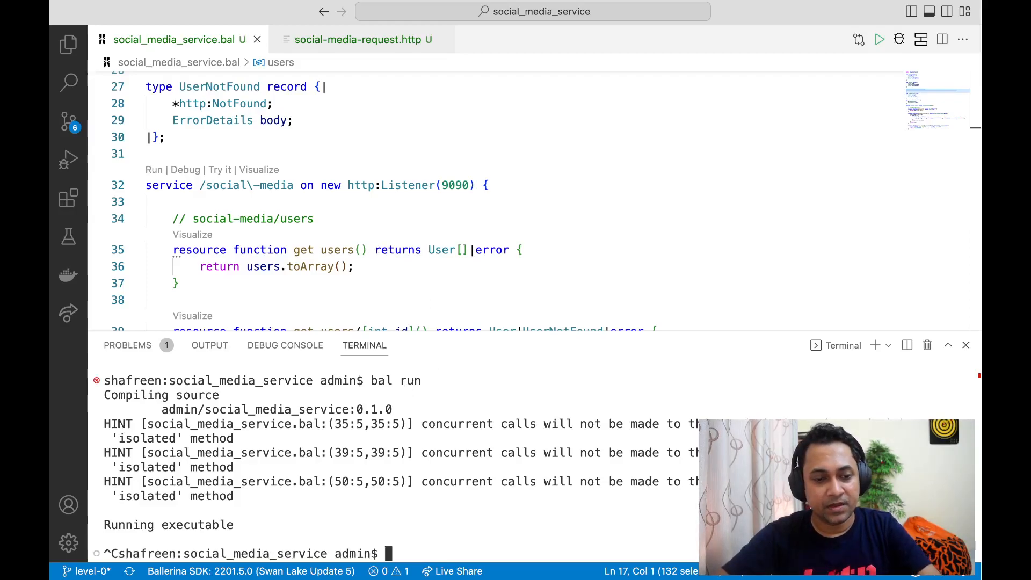
{"action": "type", "text": "bal"}
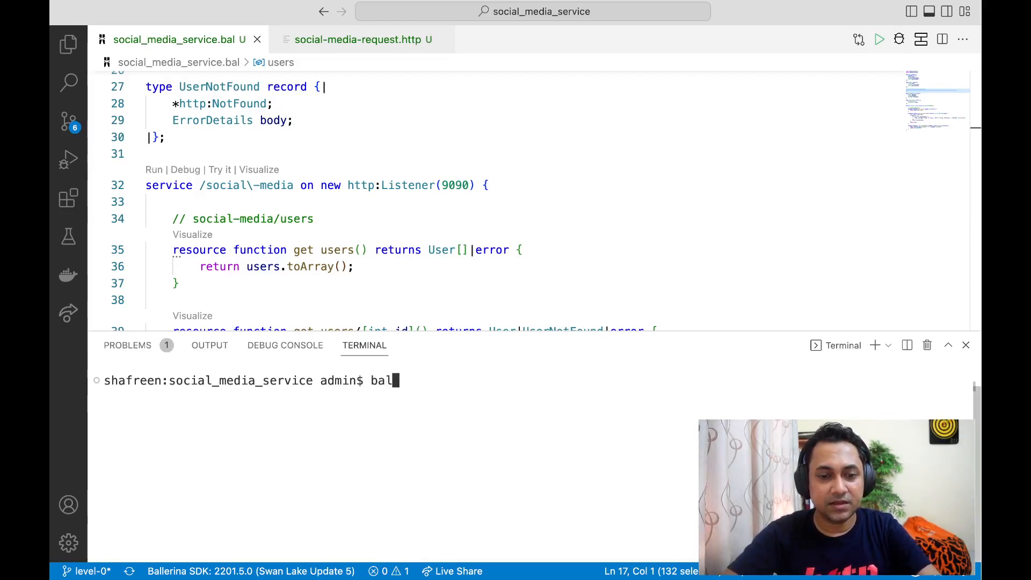
- Build the project into social_media_service.jar with bal build, then clear the terminal
{"action": "type", "text": "build"}
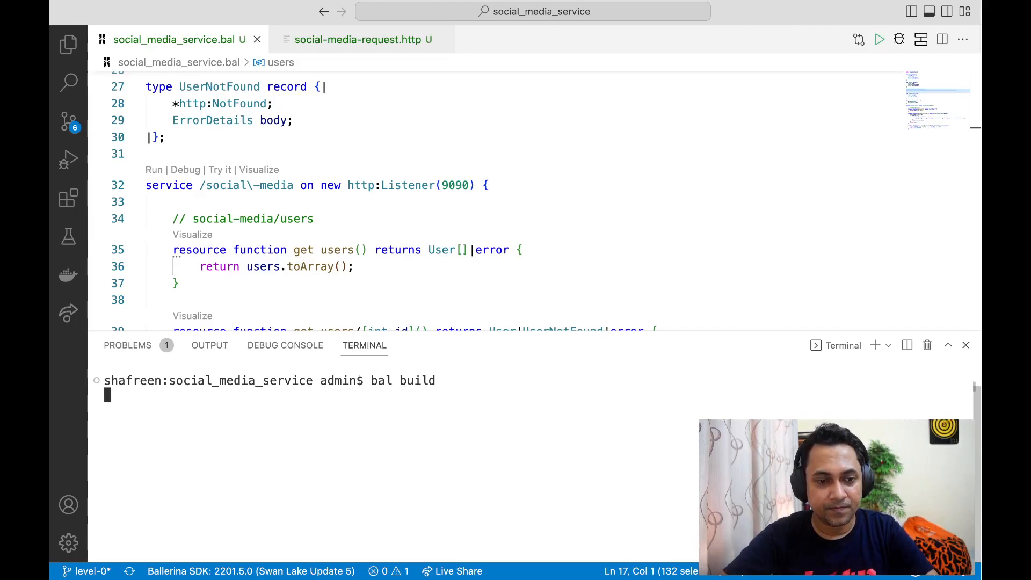
{"action": "key", "text": "Enter"}
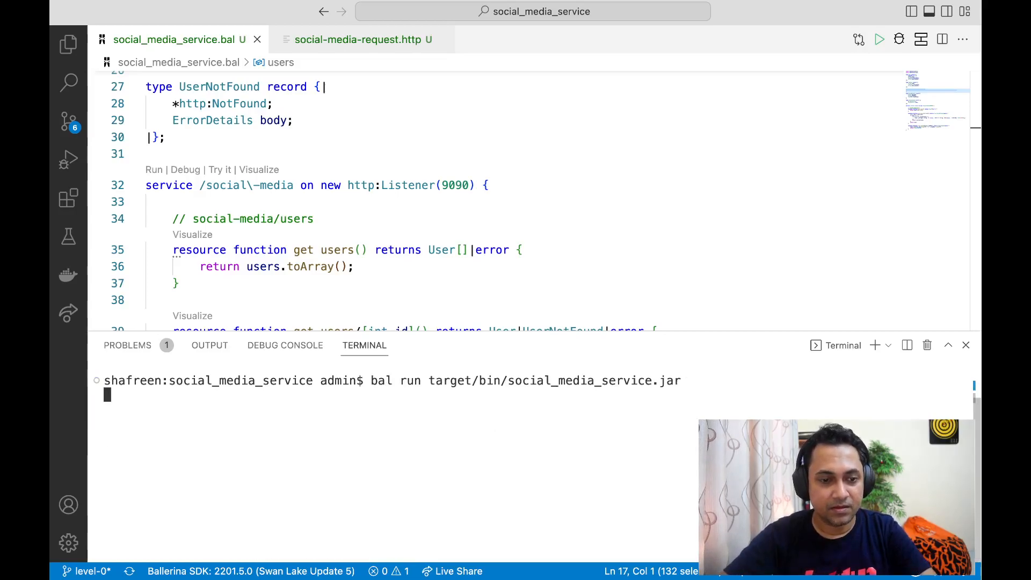
{"action": "type", "text": "cla"}
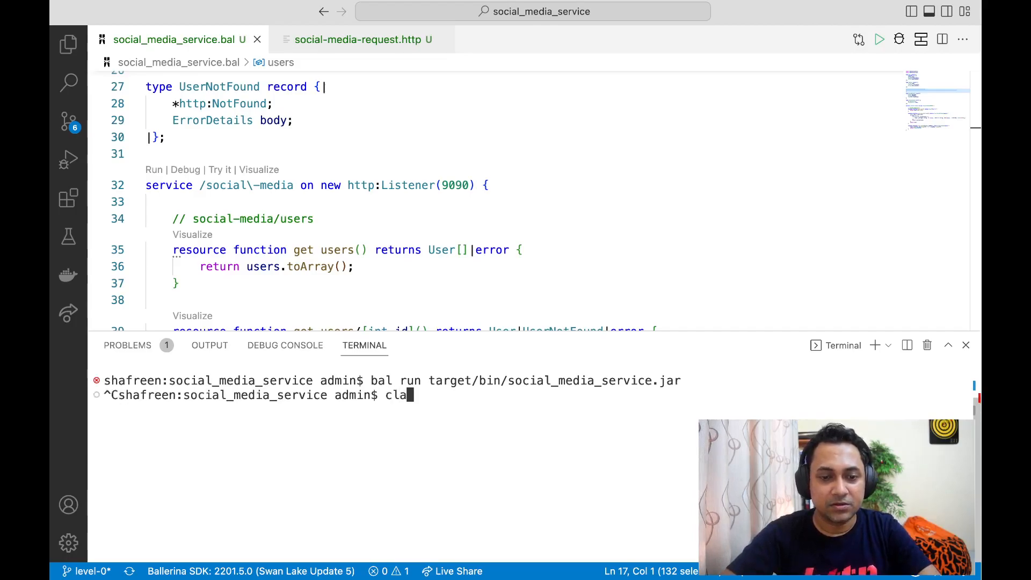
{"action": "type", "text": "ear"}
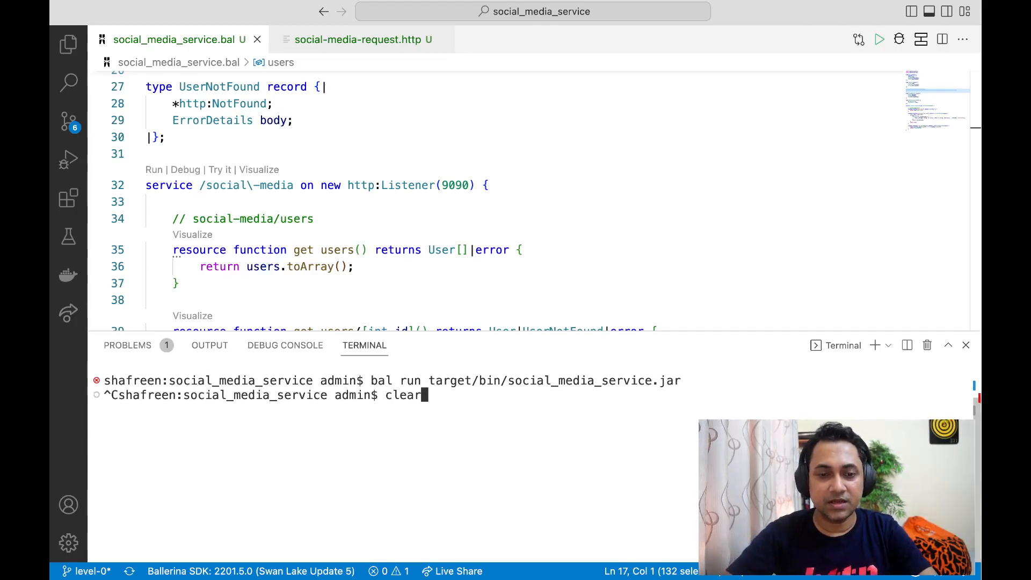
{"action": "key", "text": "Enter"}
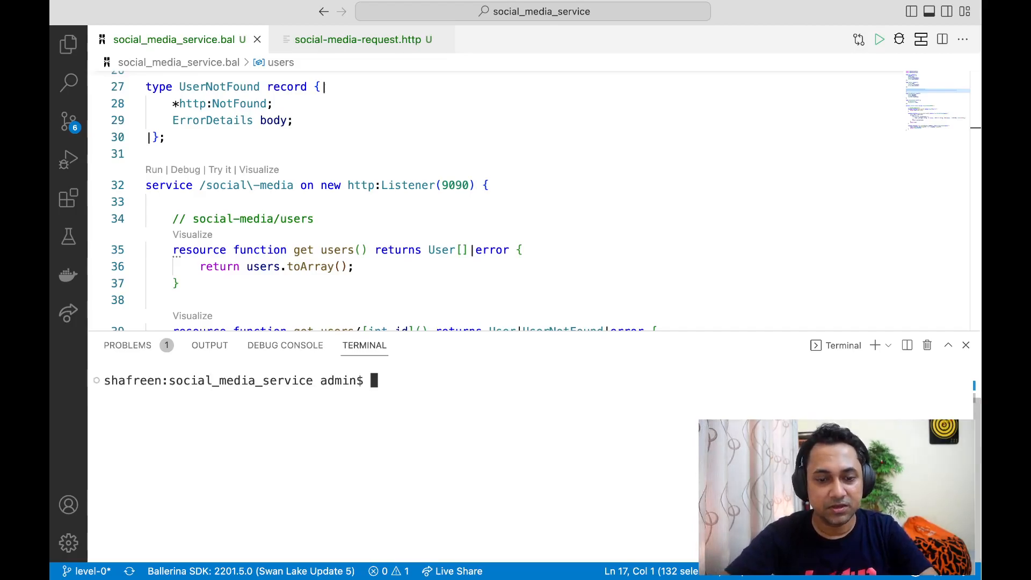
{"action": "type", "text": "bal"}
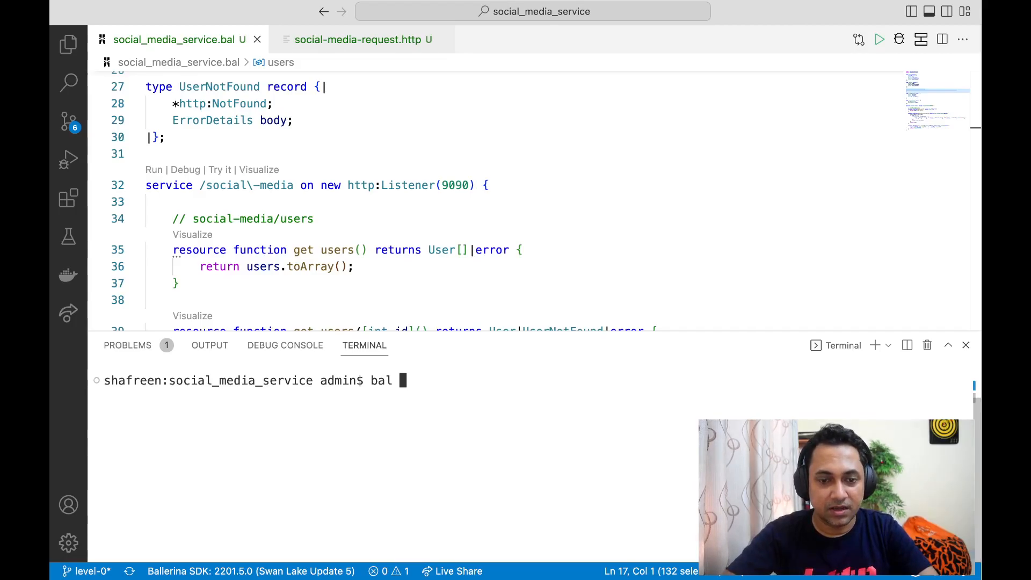
{"action": "type", "text": "build"}
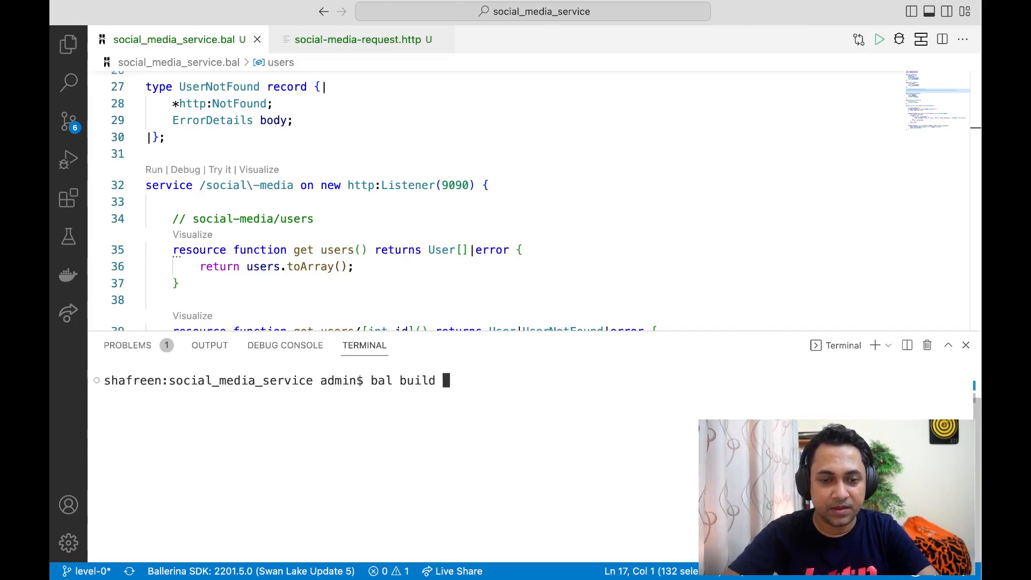
{"action": "type", "text": "--native"}
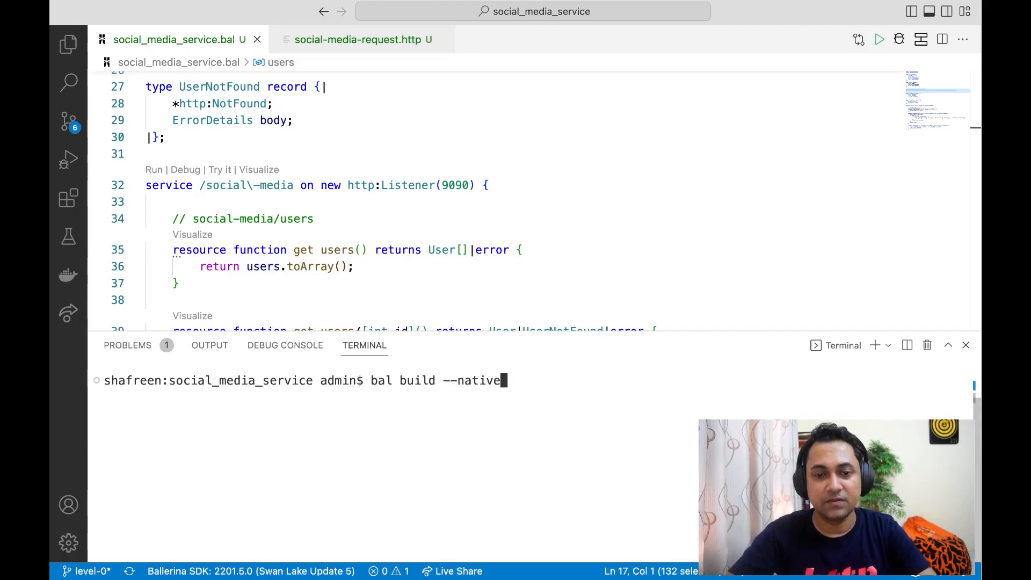
{"action": "key", "text": "Backspace"}
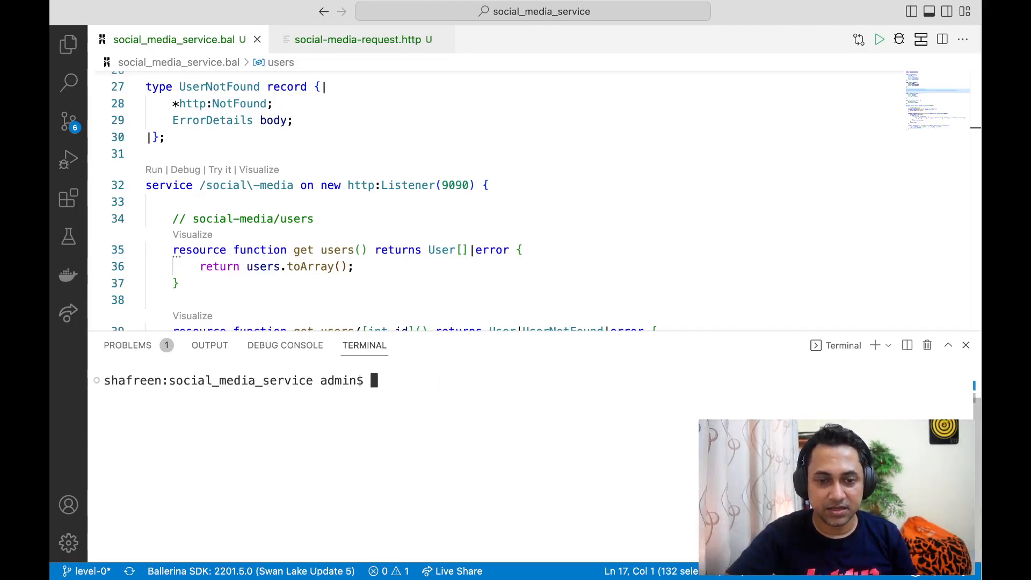
{"action": "mouse_move", "coordinate": [505, 399]}
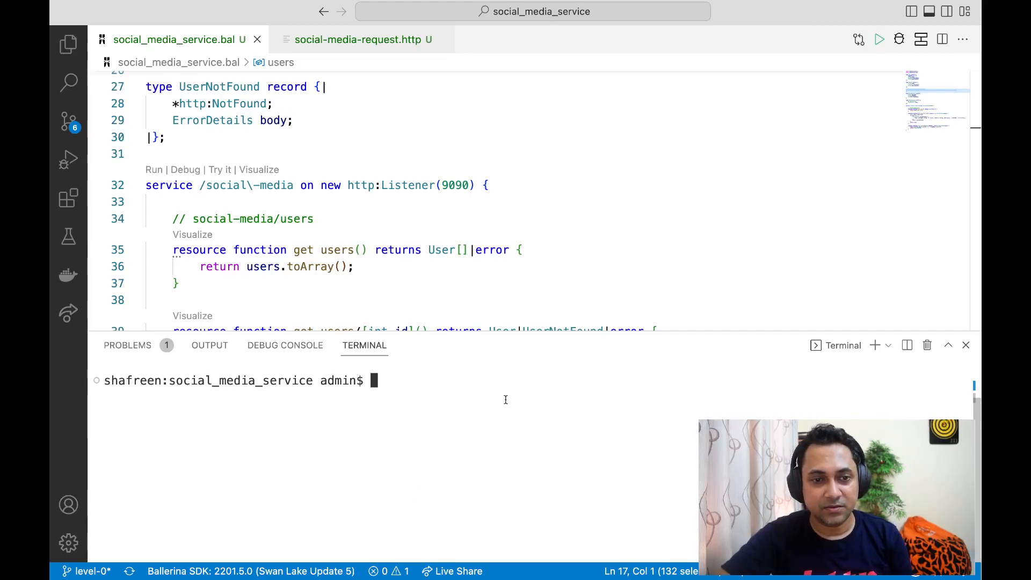
{"action": "mouse_move", "coordinate": [494, 412]}
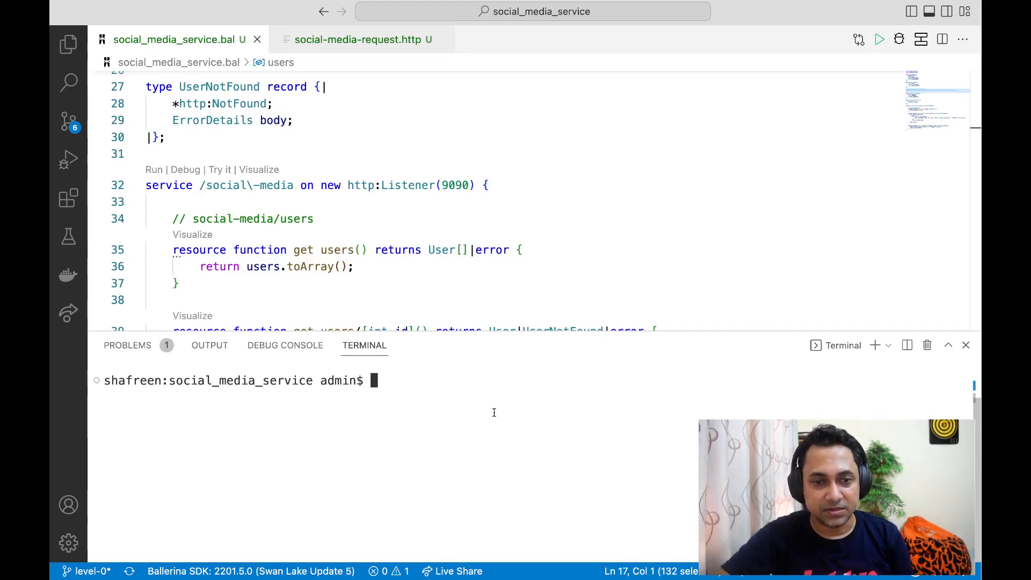